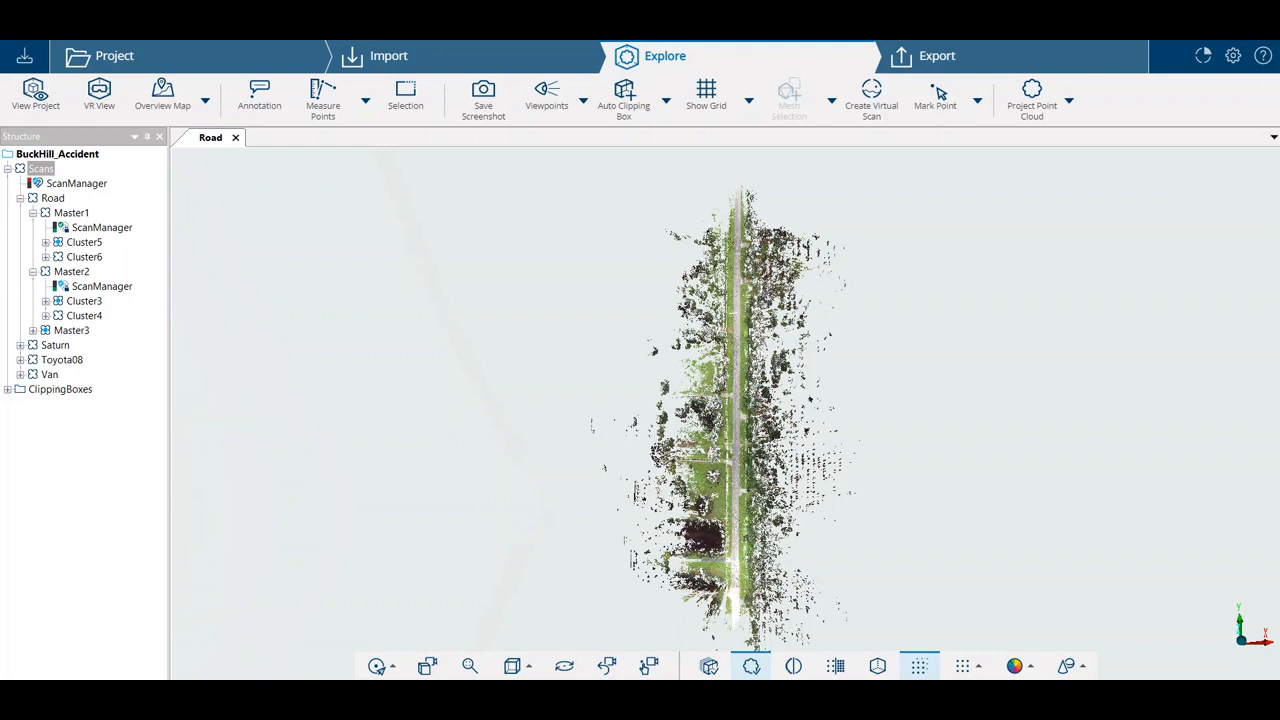
{"action": "mouse_move", "coordinate": [913, 662]}
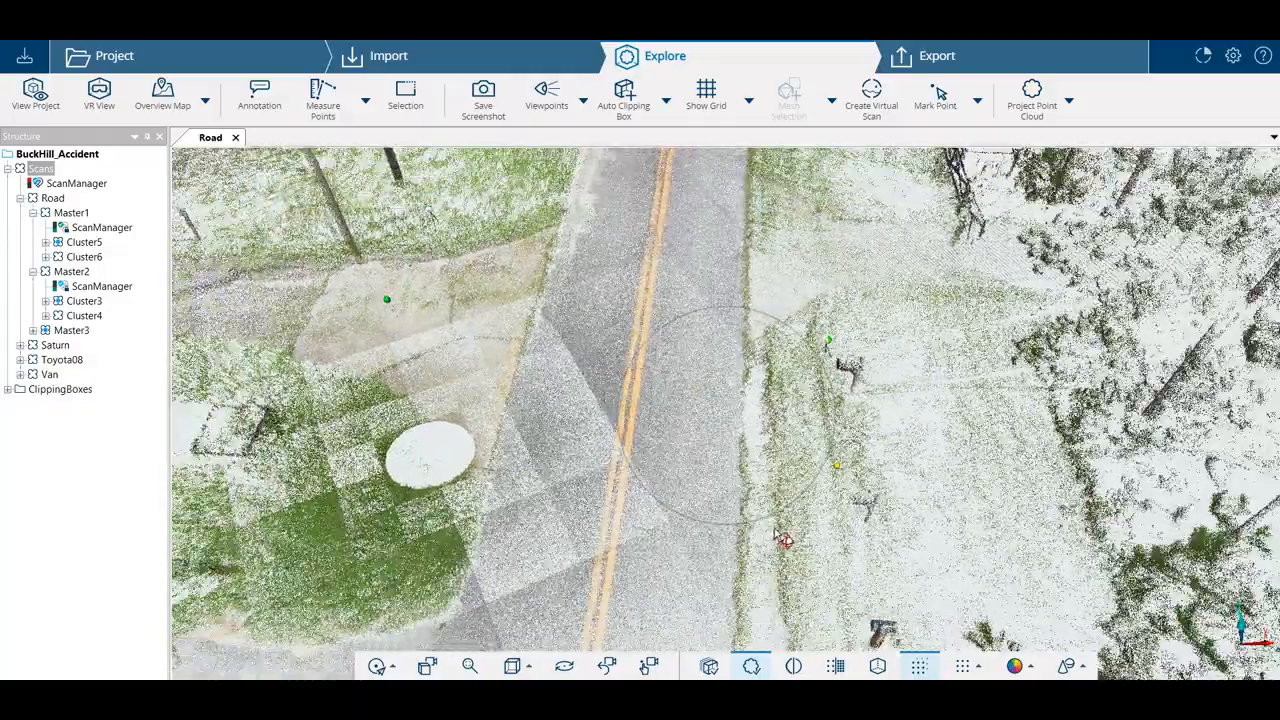
- Reposition the view over the road and measure the 5.92 m edge-to-edge width
{"action": "left_click_drag", "start_coordinate": [785, 540], "coordinate": [720, 610]}
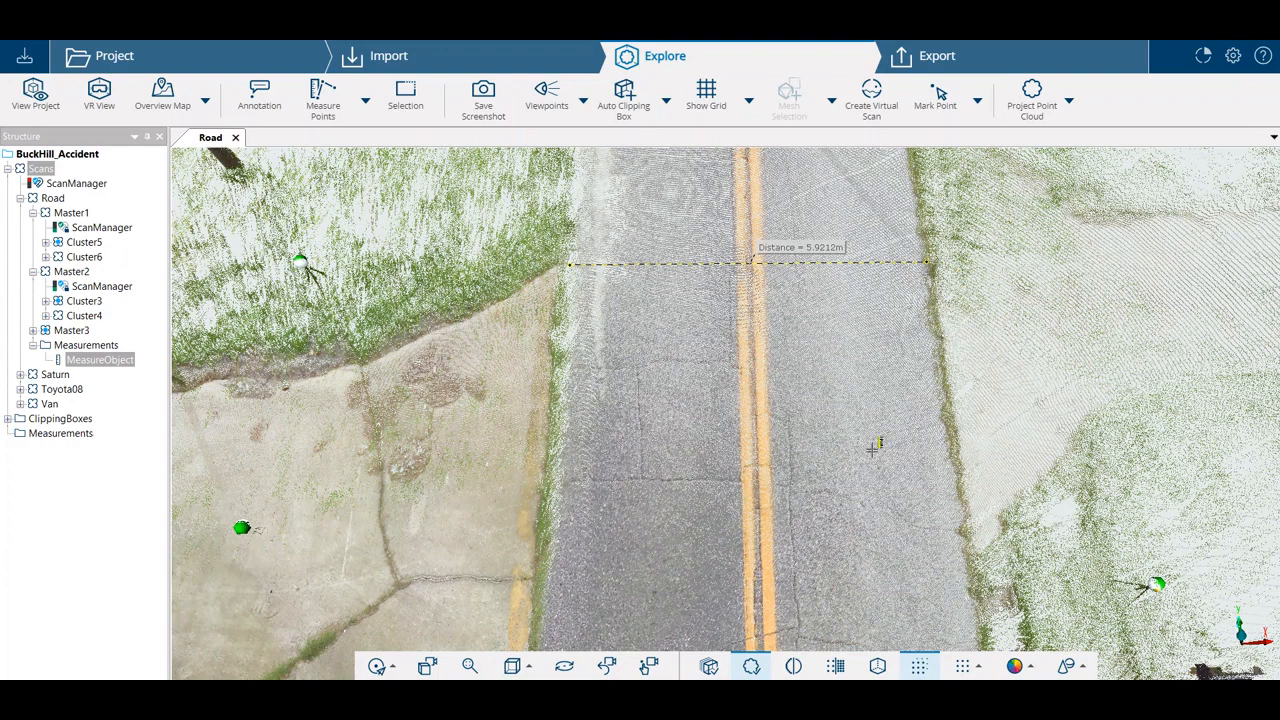
{"action": "mouse_move", "coordinate": [478, 380]}
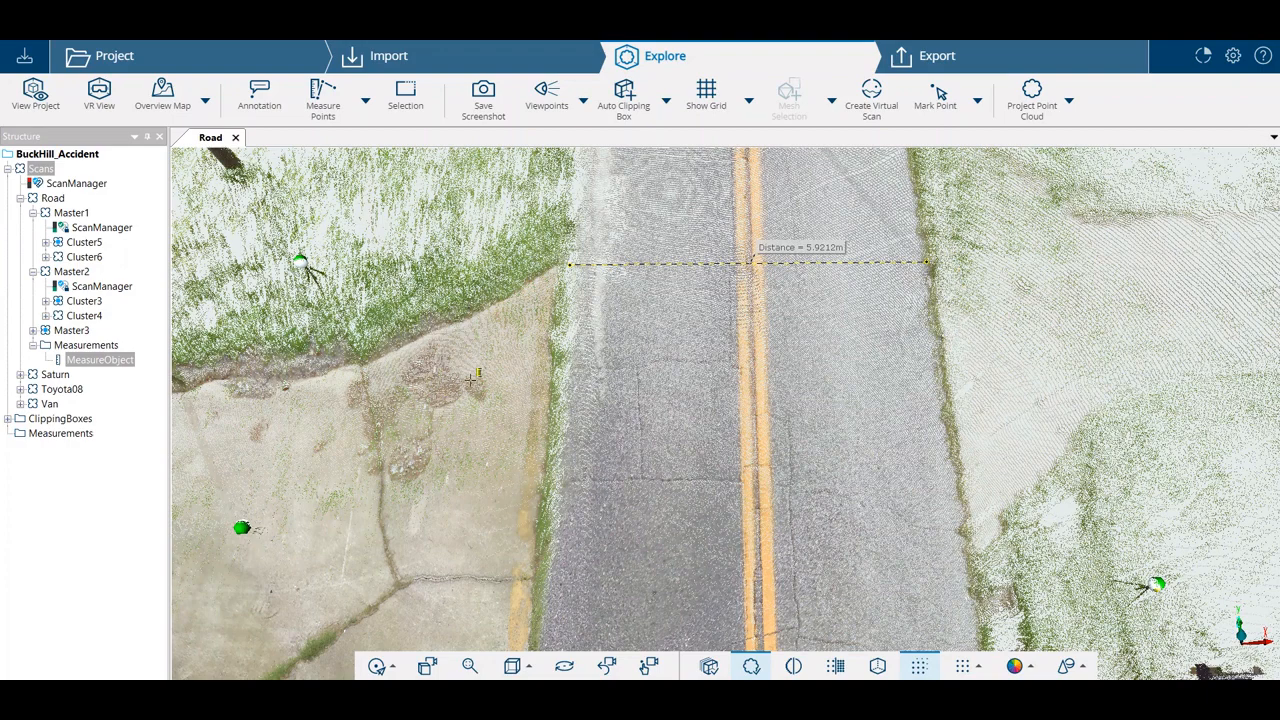
{"action": "mouse_move", "coordinate": [444, 479]}
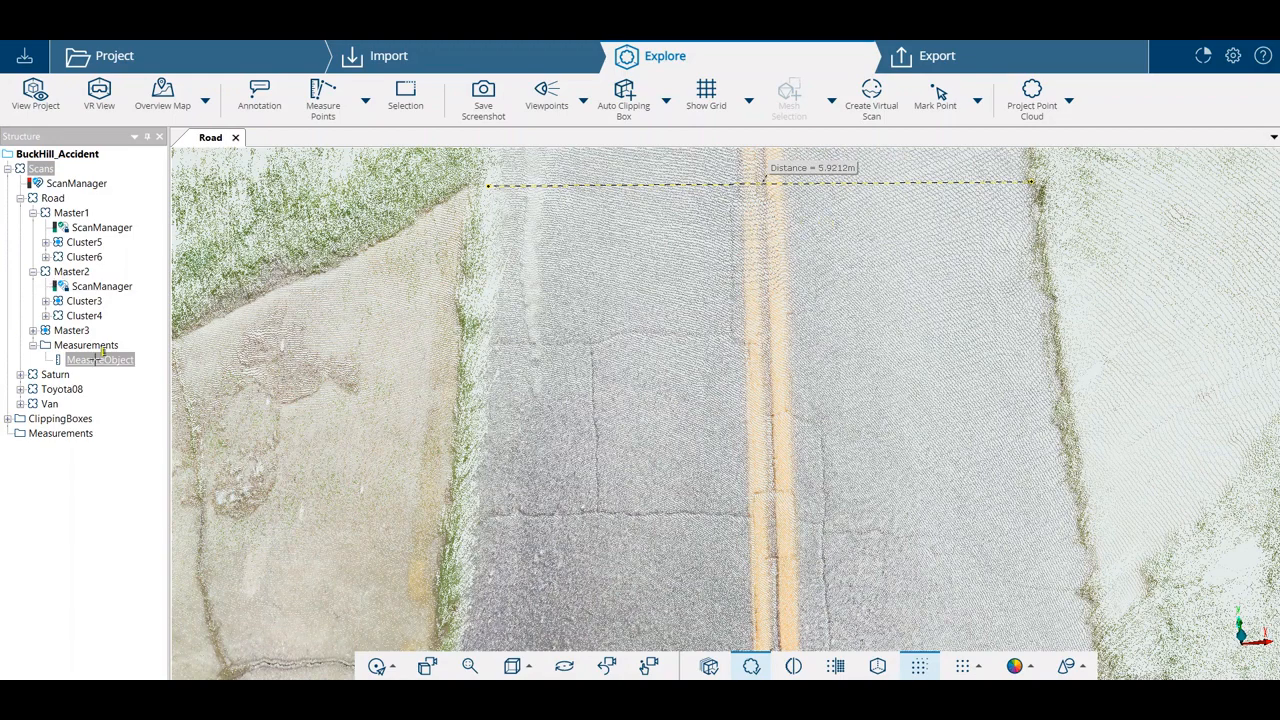
- Enable Horizontal display in MeasureObject's properties so it shows 5.9201 m, then apply
{"action": "double_click", "coordinate": [100, 359]}
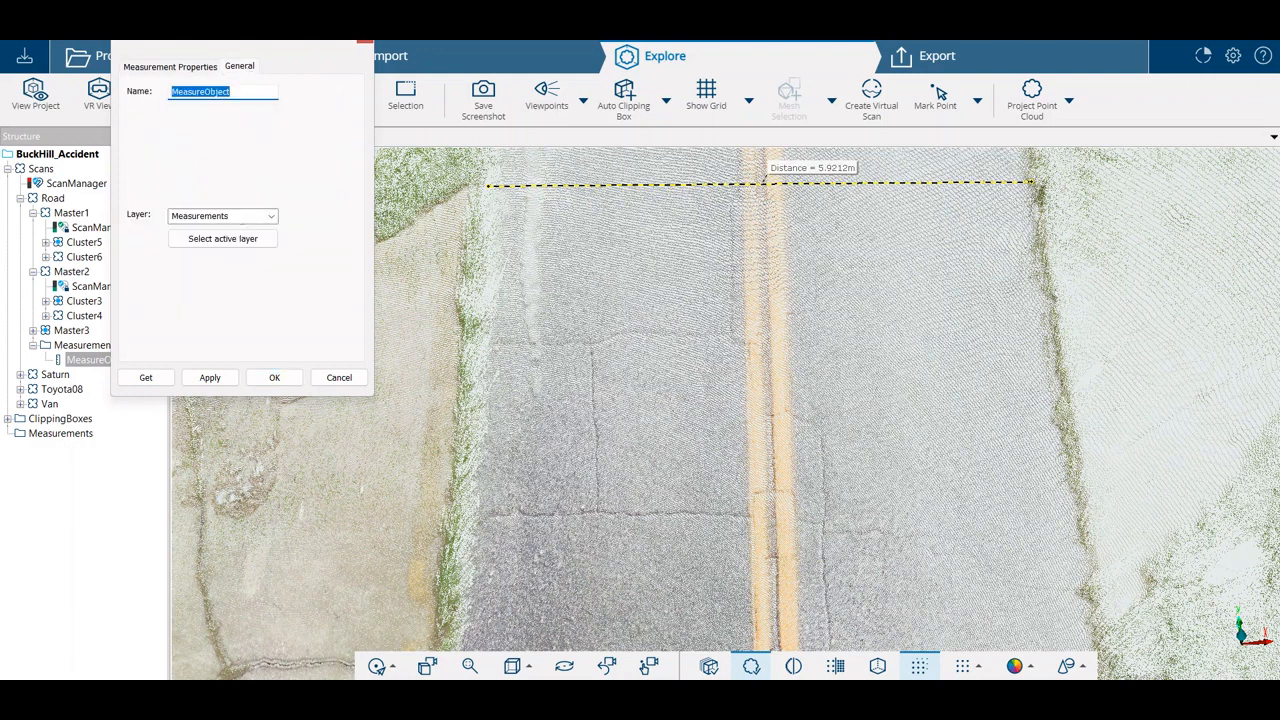
{"action": "left_click", "coordinate": [173, 67]}
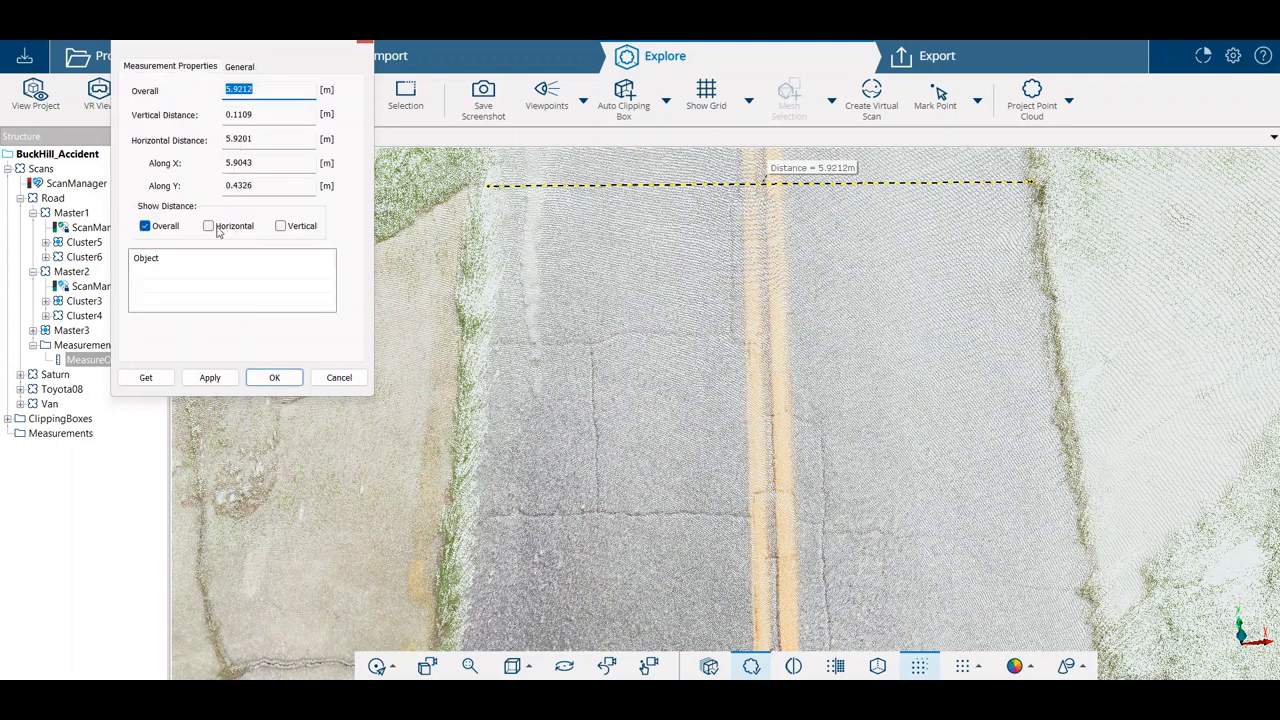
{"action": "left_click", "coordinate": [208, 225]}
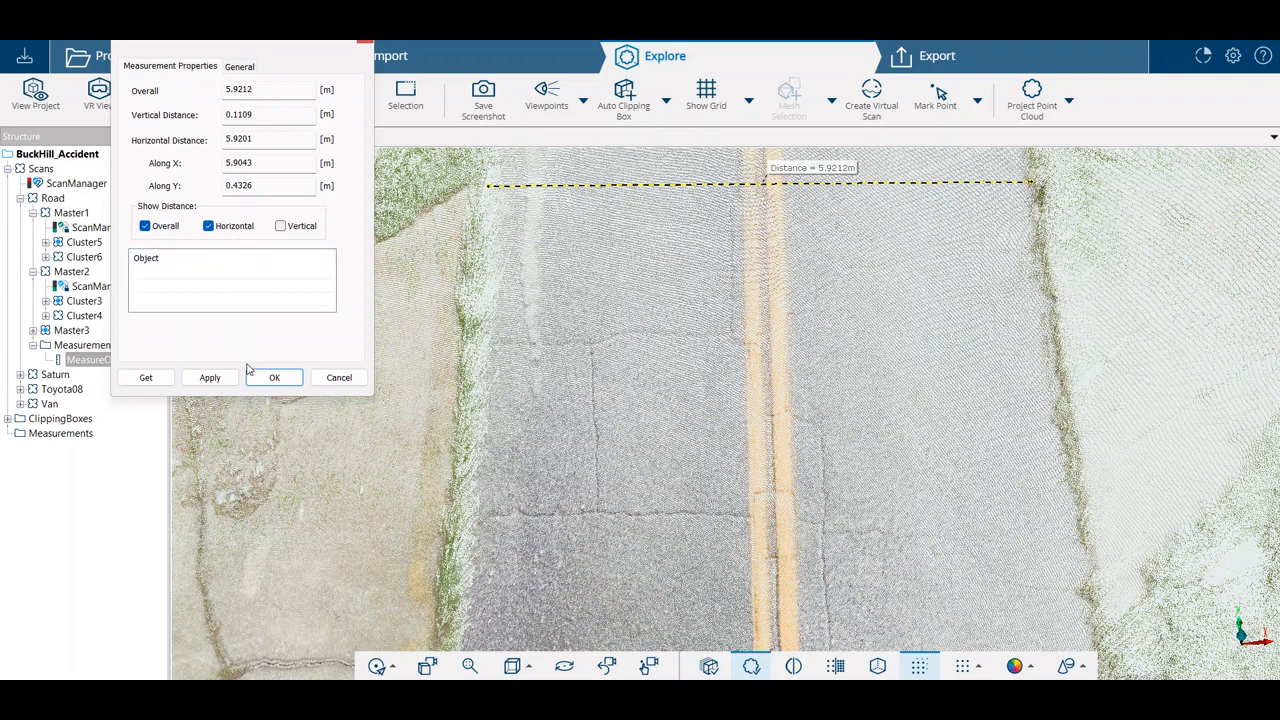
{"action": "left_click", "coordinate": [210, 377]}
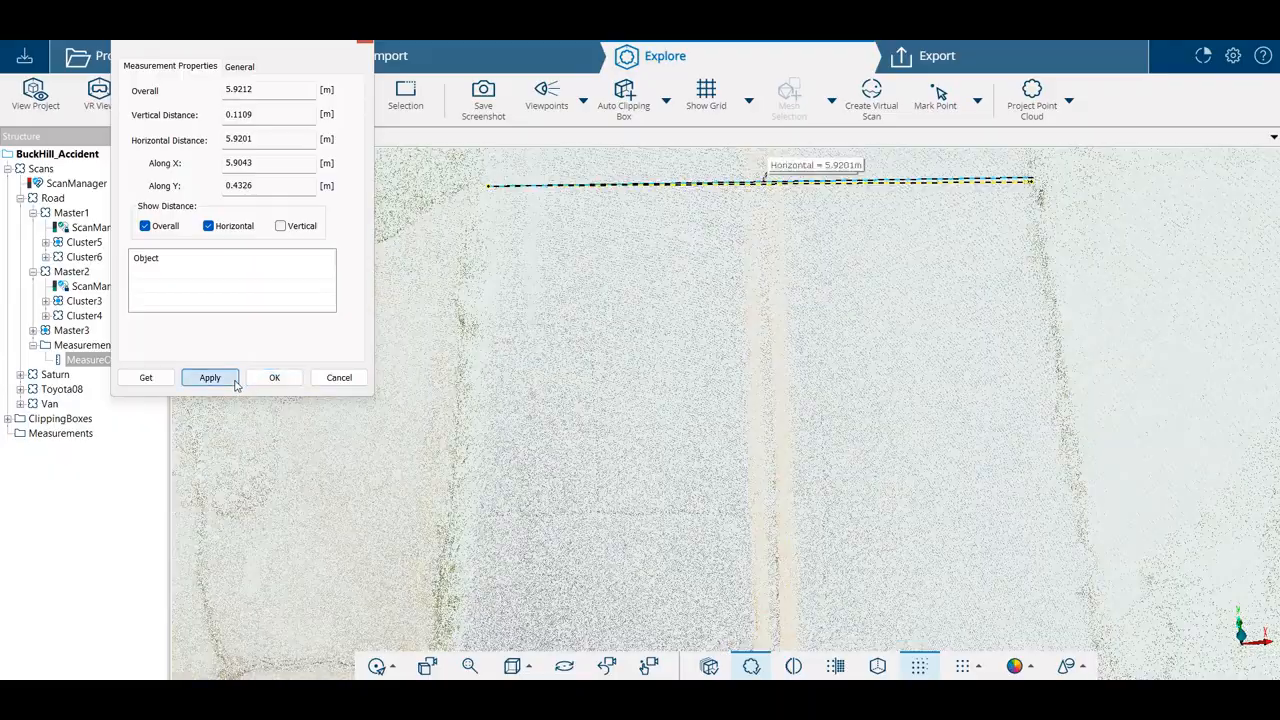
{"action": "left_click", "coordinate": [274, 377]}
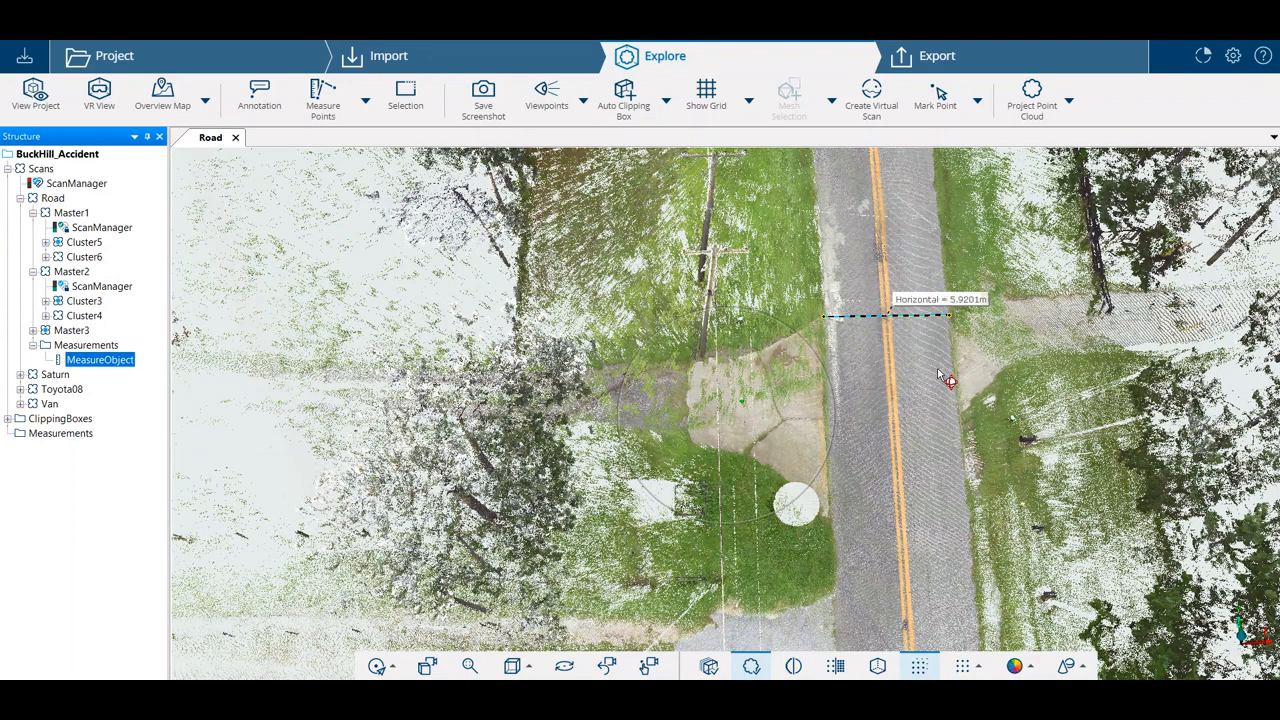
{"action": "mouse_move", "coordinate": [805, 661]}
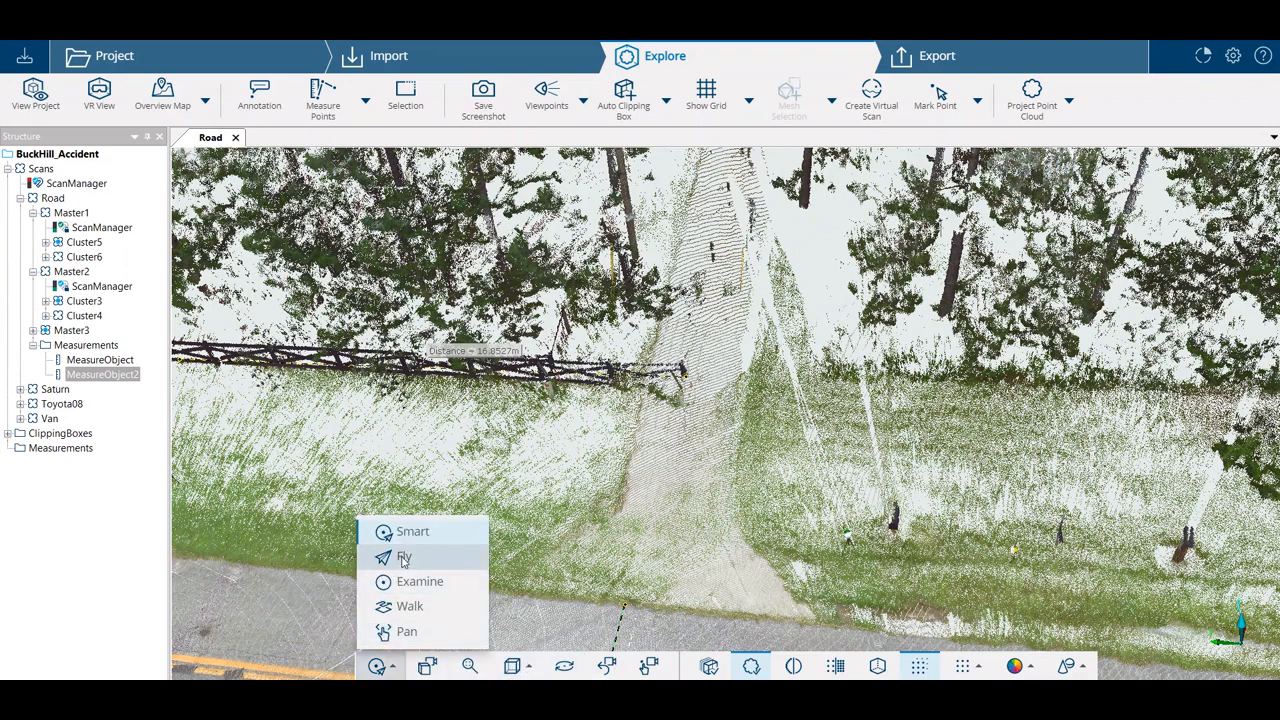
- Switch between Fly and Walk navigation to travel from the fence toward the power poles
{"action": "left_click", "coordinate": [404, 557]}
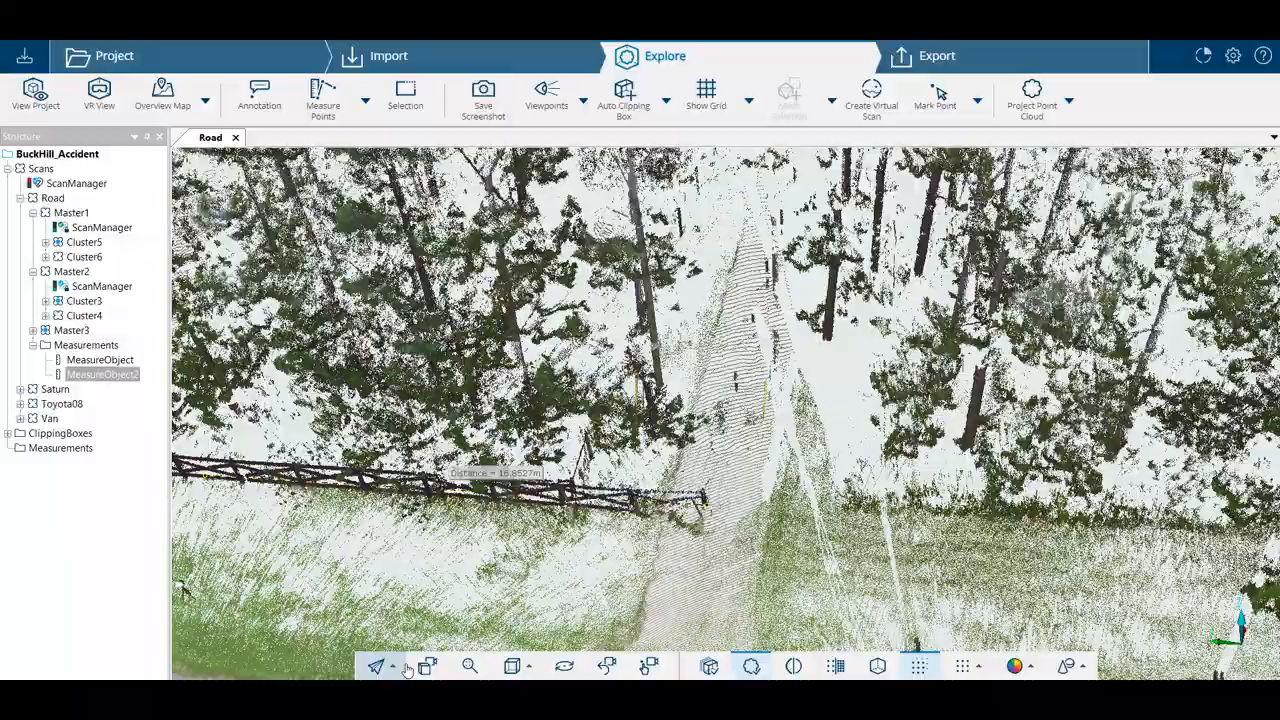
{"action": "left_click", "coordinate": [391, 667]}
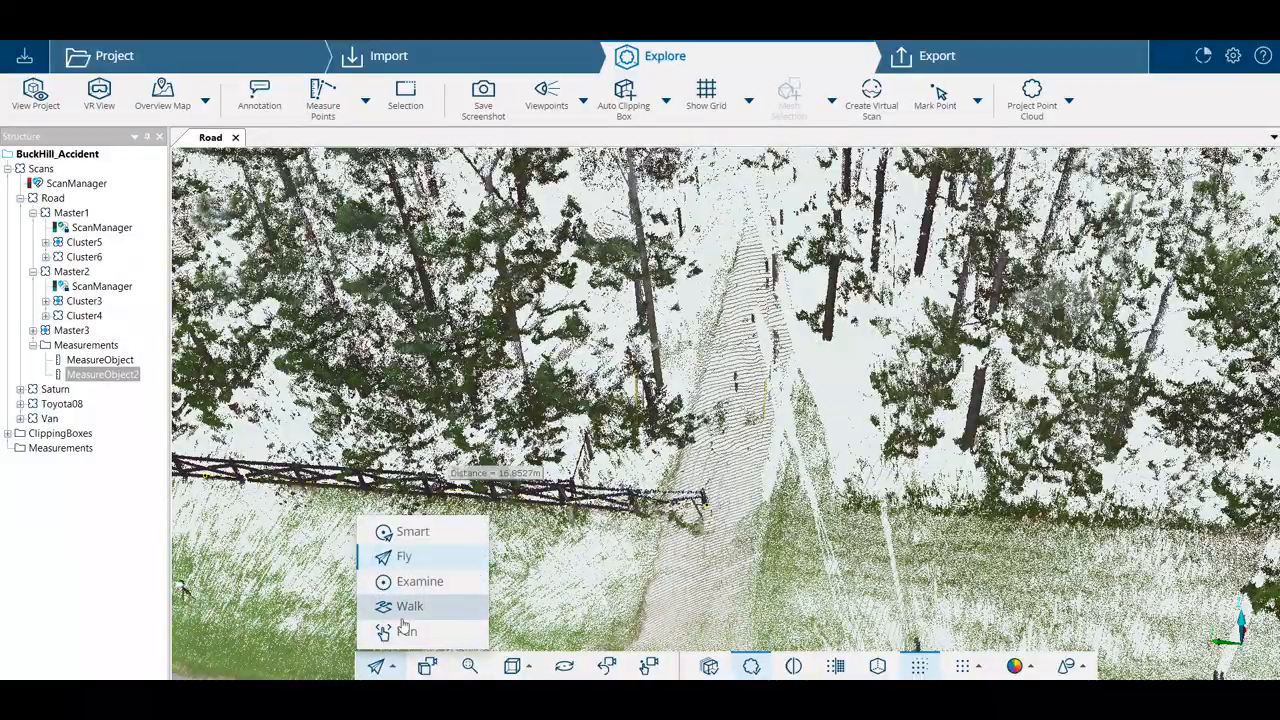
{"action": "left_click", "coordinate": [406, 606]}
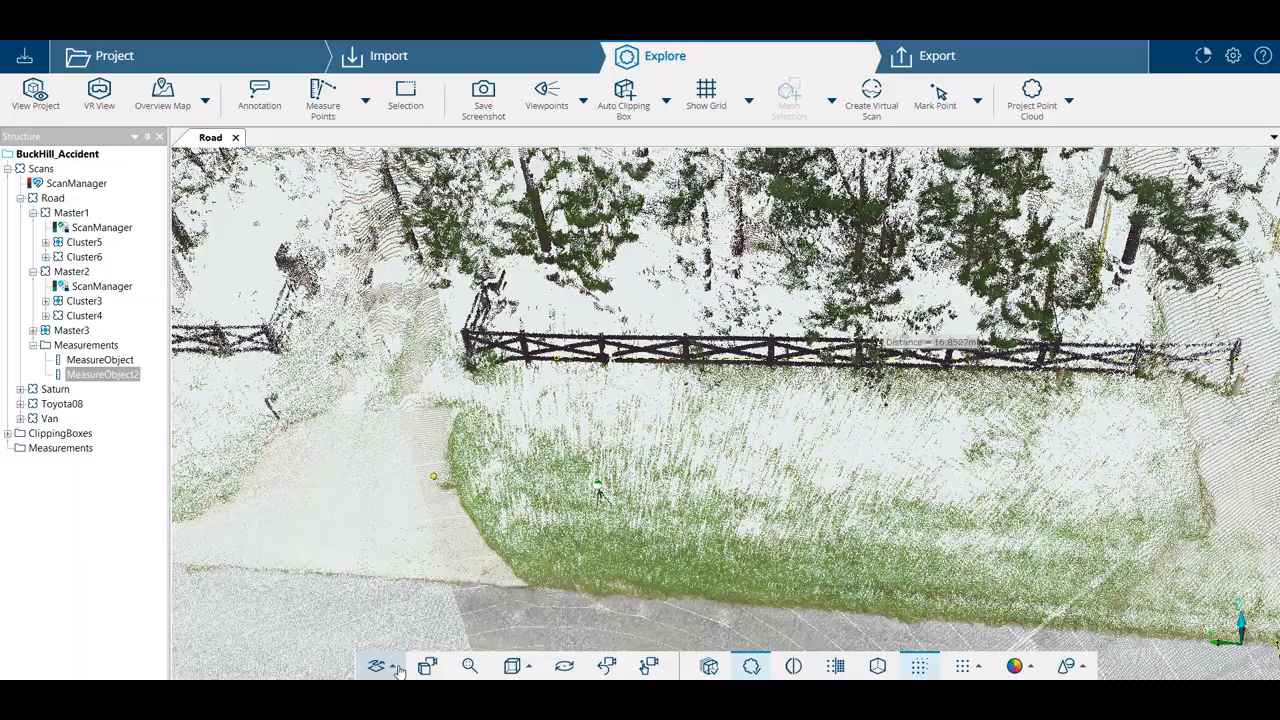
{"action": "left_click", "coordinate": [396, 666]}
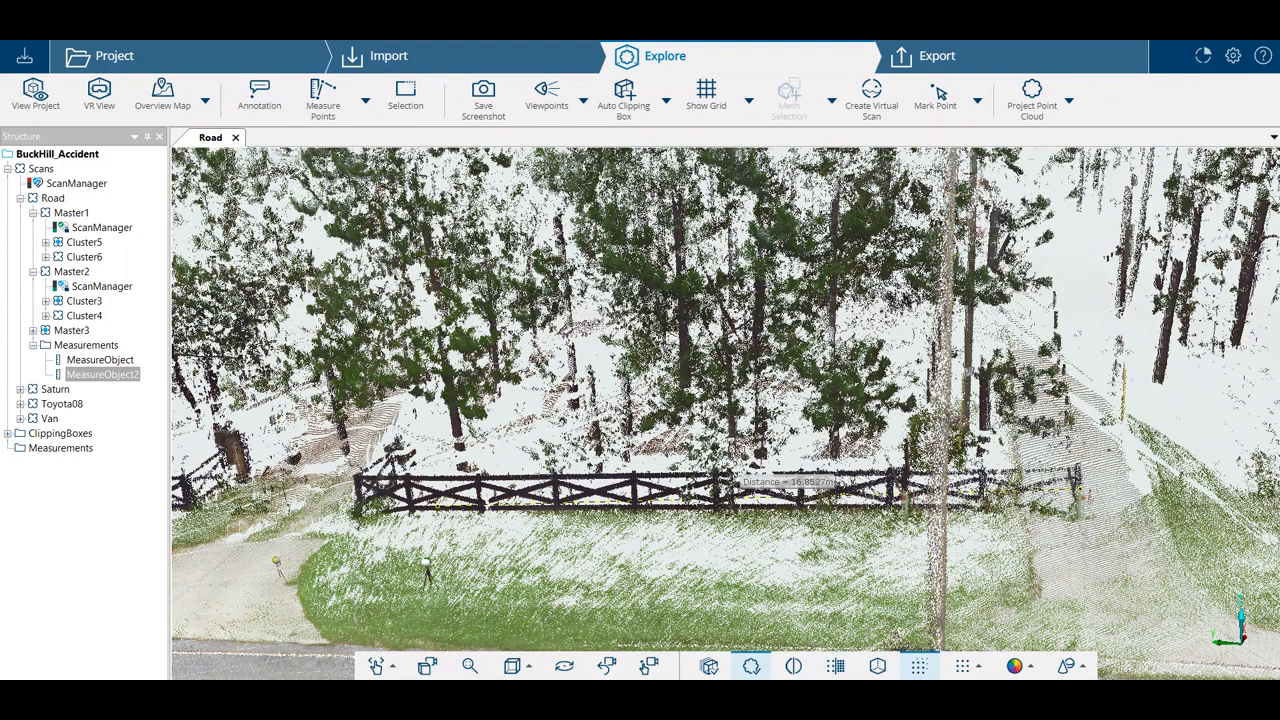
{"action": "left_click", "coordinate": [388, 667]}
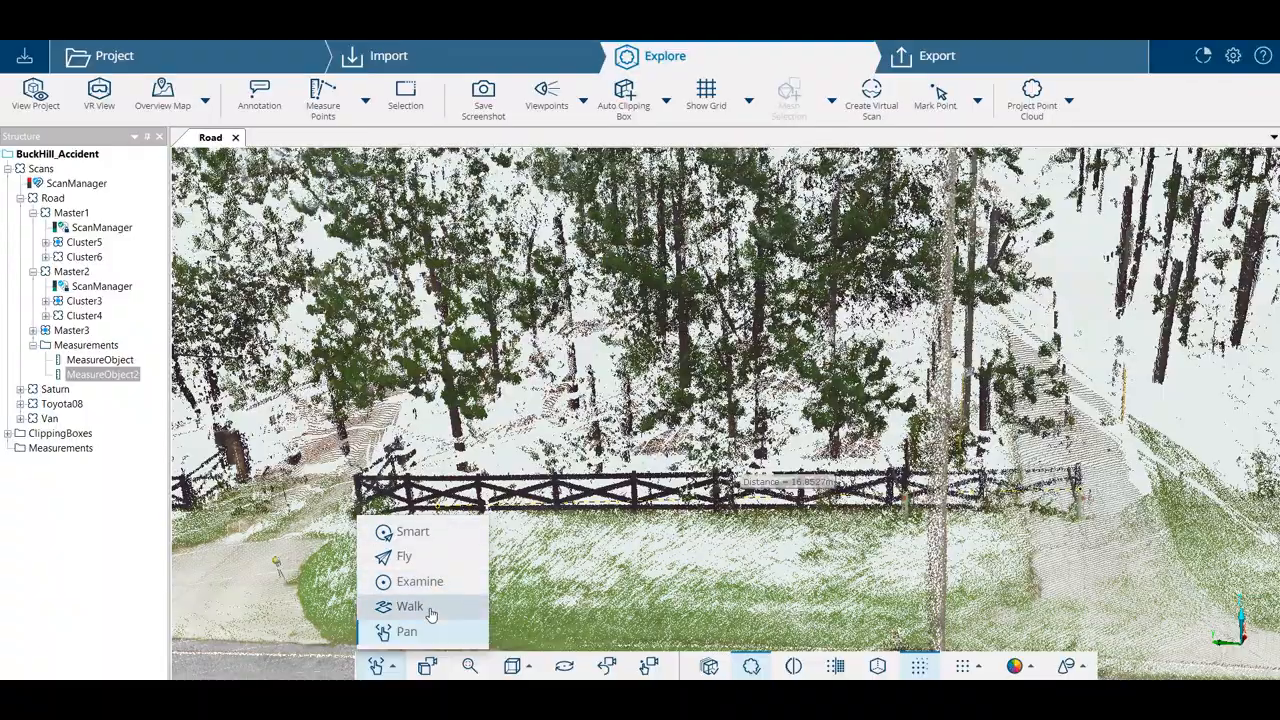
{"action": "left_click", "coordinate": [406, 607]}
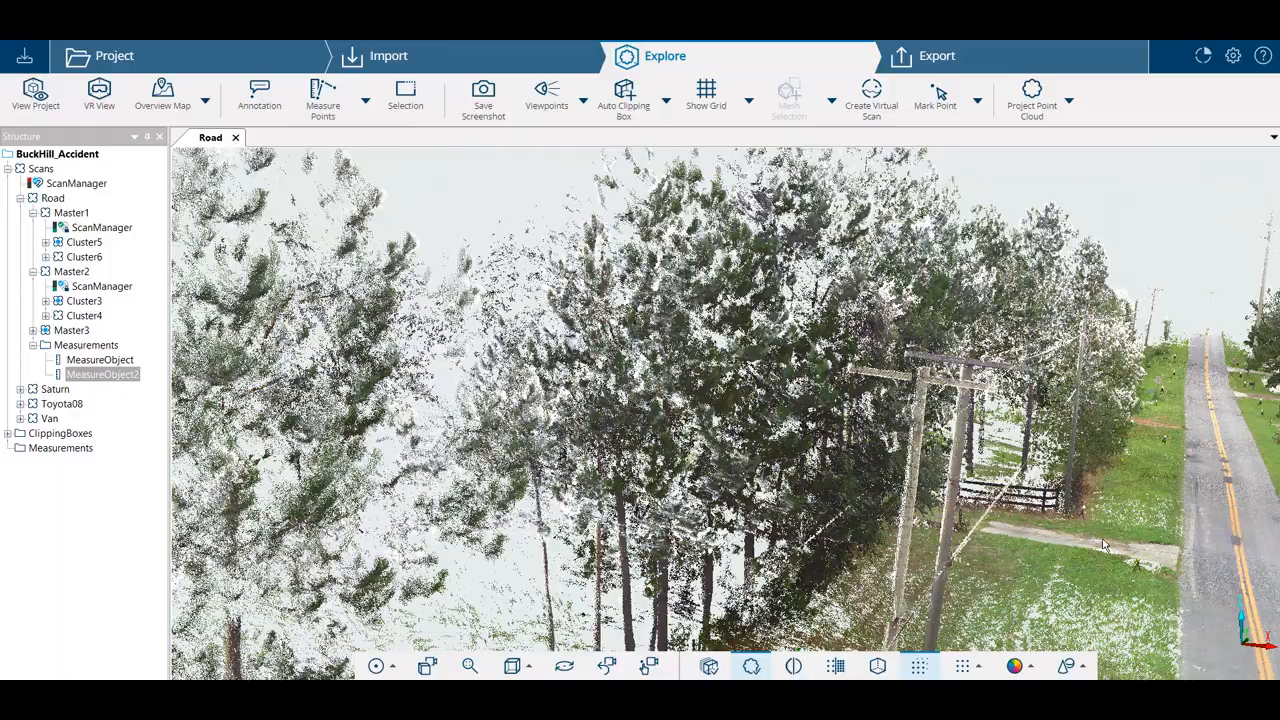
- Move toward the power pole base and measure points to create MeasureObject3
{"action": "left_click_drag", "start_coordinate": [1105, 545], "coordinate": [1037, 540]}
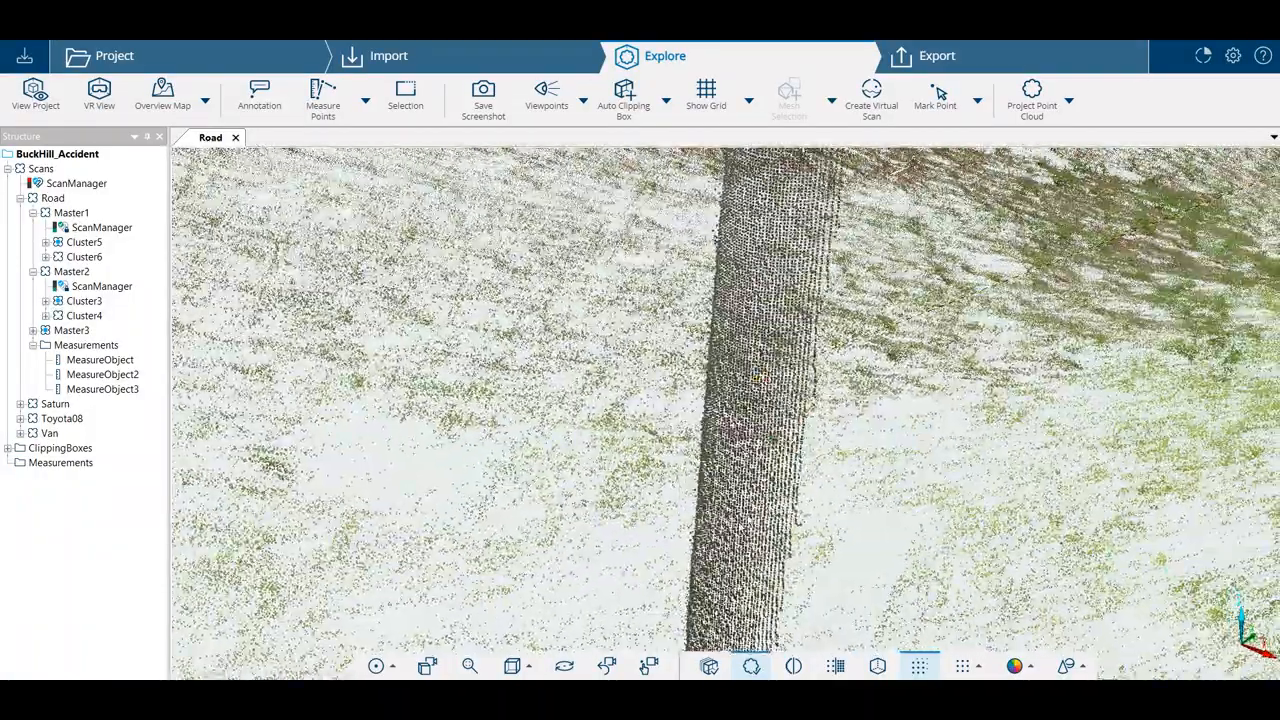
- Show horizontal and vertical distances and rename MeasureObject3 to PowerPoles
{"action": "double_click", "coordinate": [102, 388]}
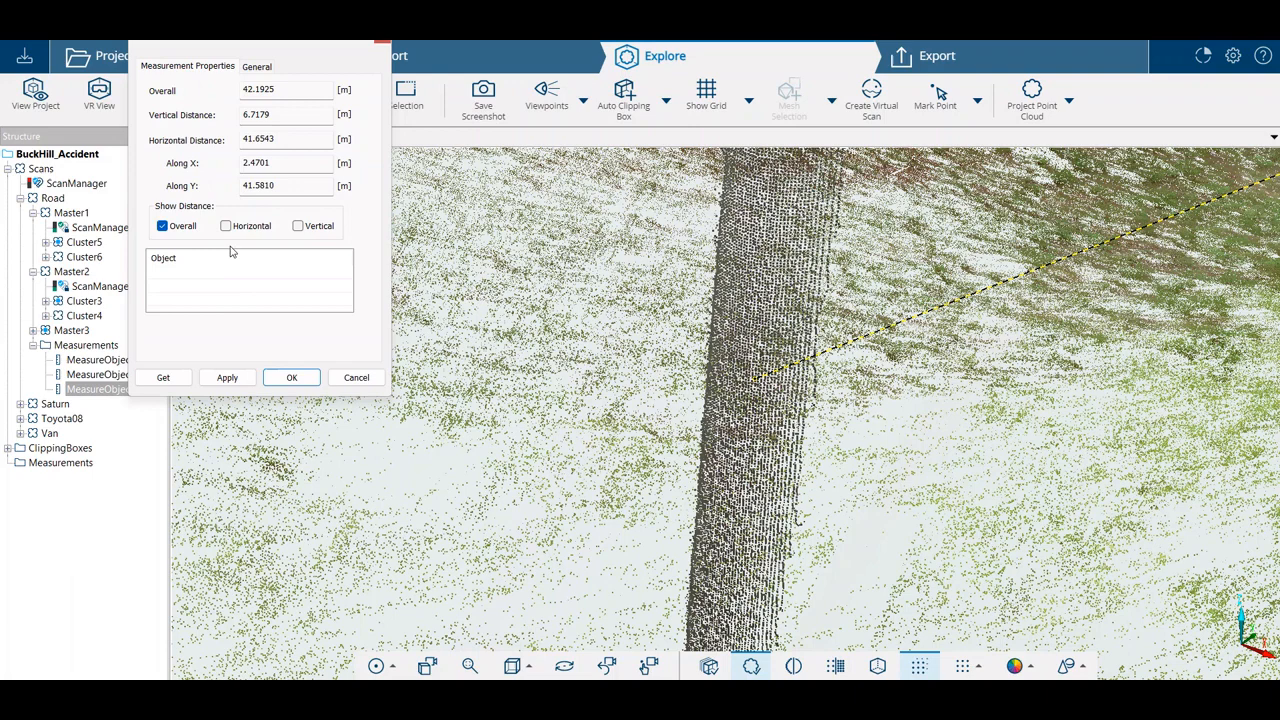
{"action": "left_click", "coordinate": [223, 225]}
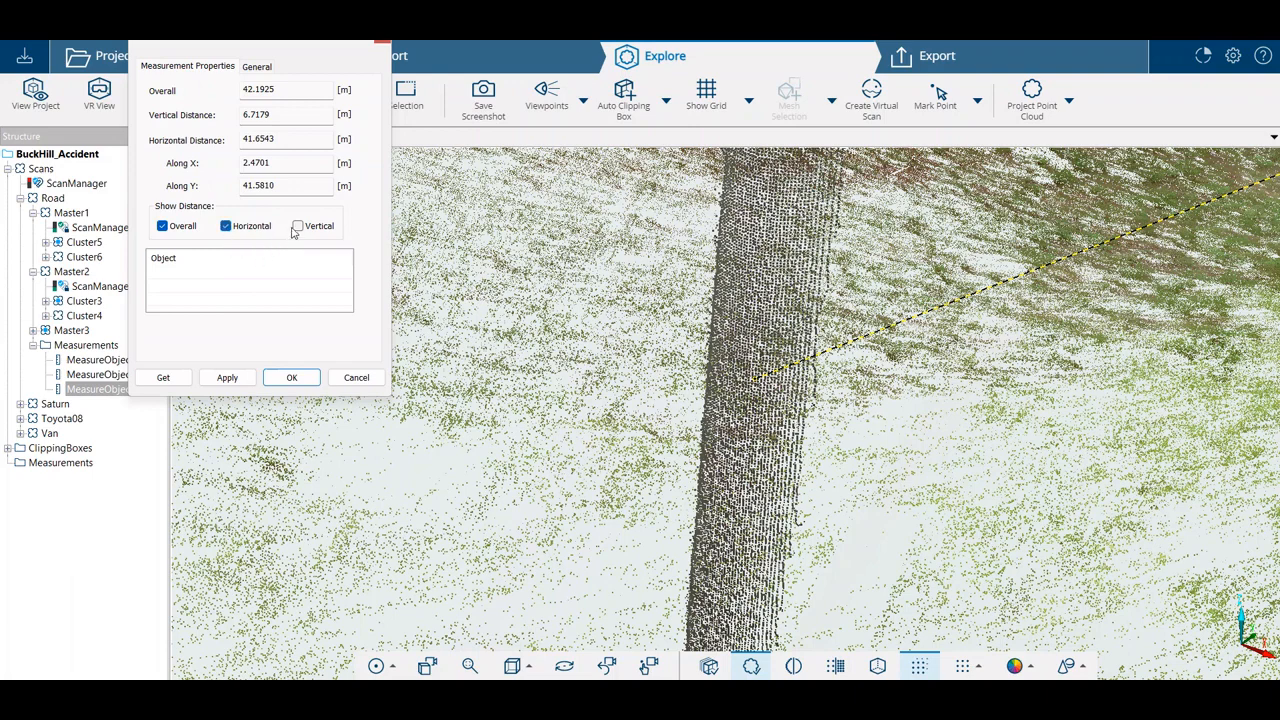
{"action": "left_click", "coordinate": [298, 225]}
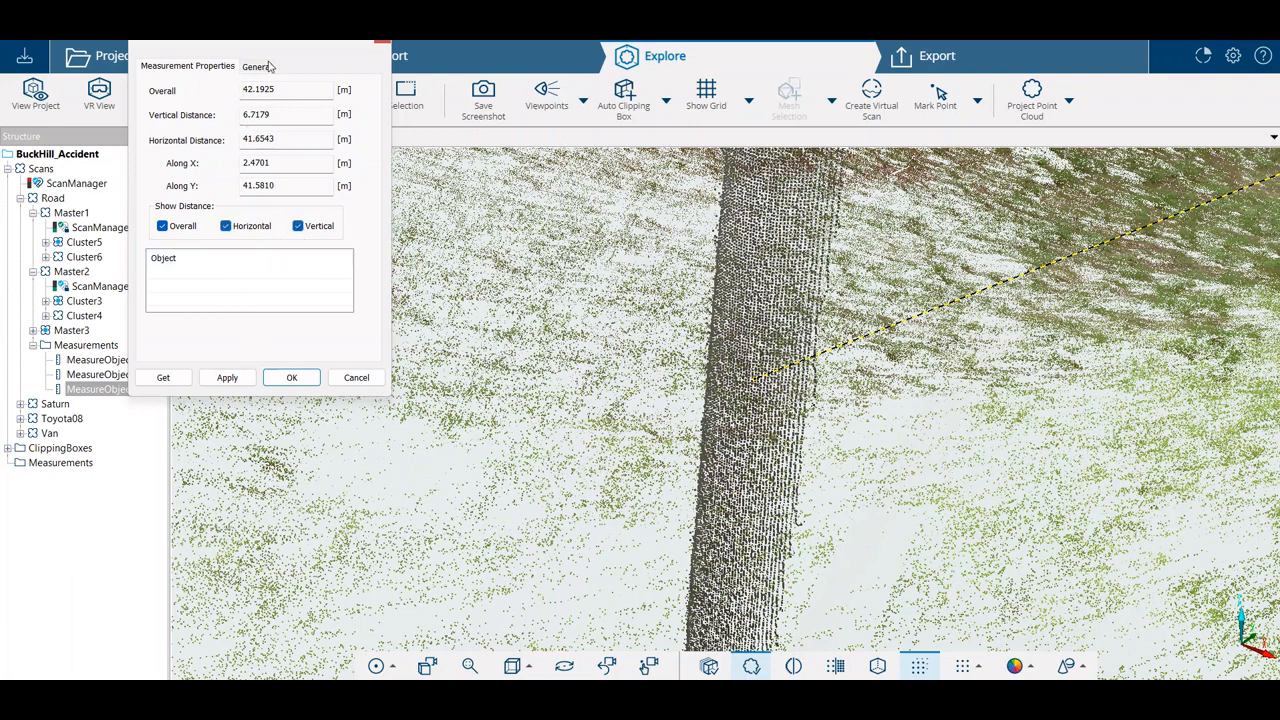
{"action": "left_click", "coordinate": [258, 66]}
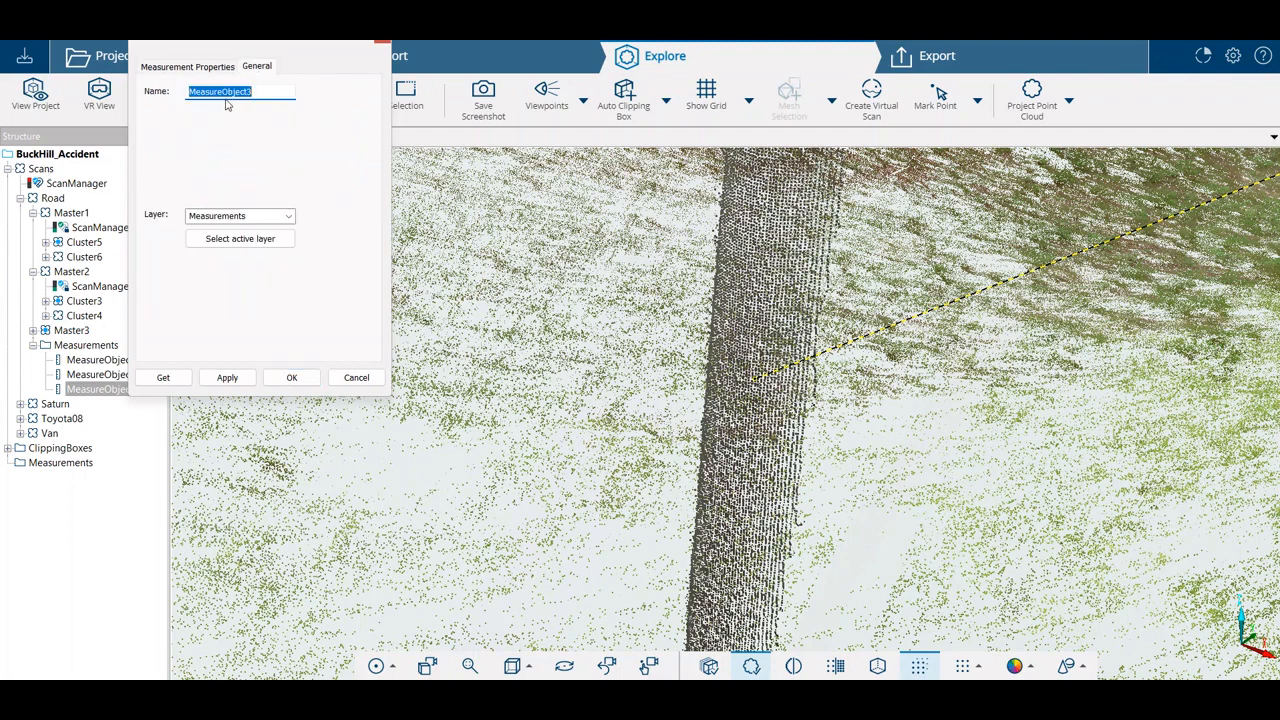
{"action": "type", "text": "PowerPoles"}
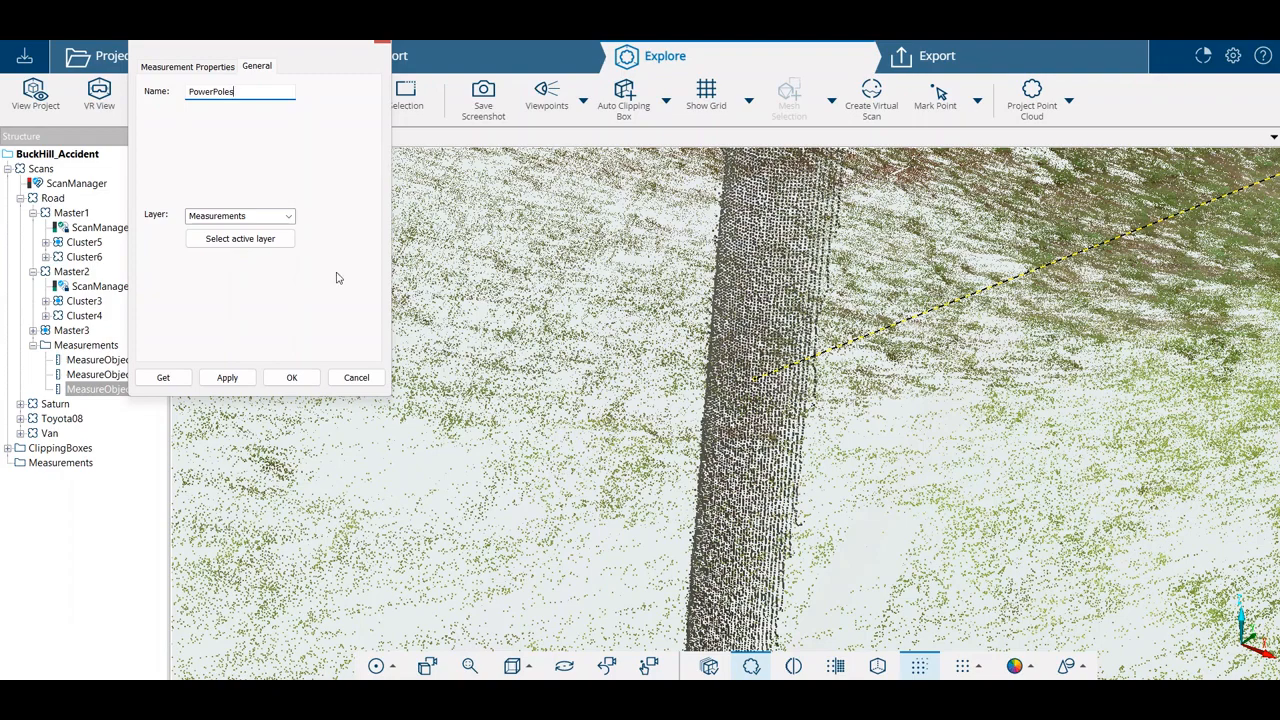
{"action": "left_click", "coordinate": [291, 377]}
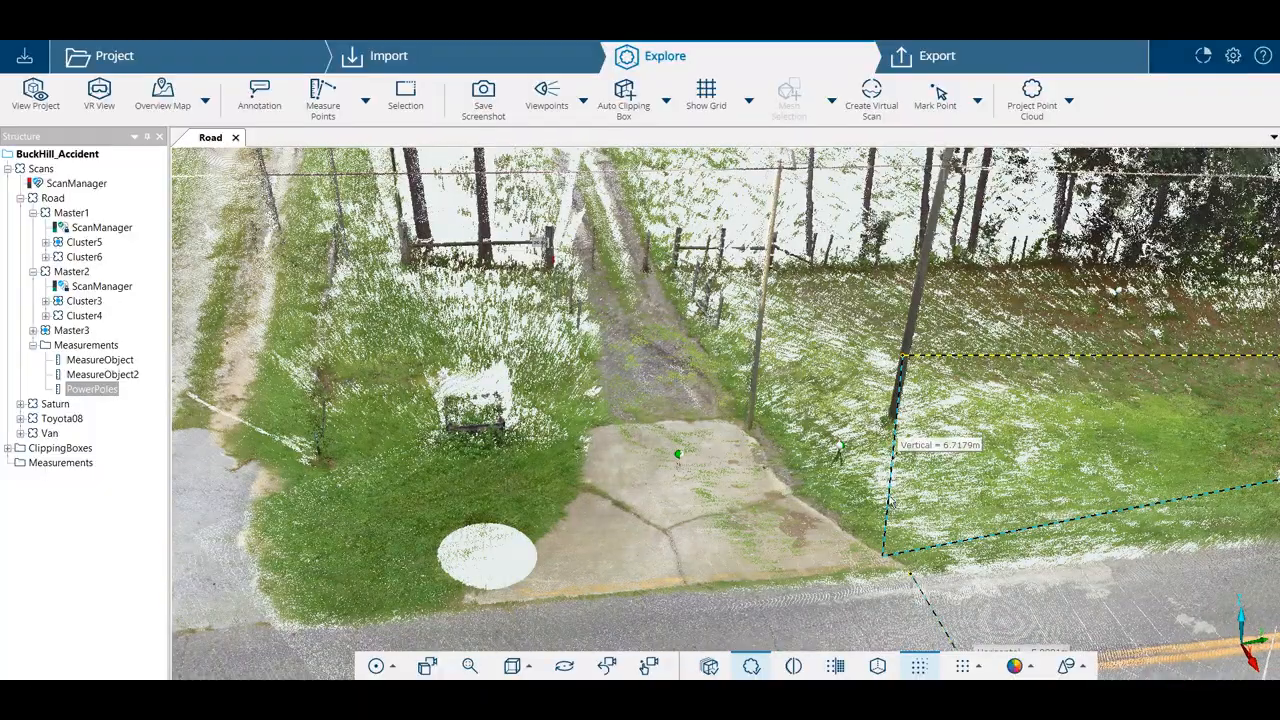
{"action": "left_click", "coordinate": [388, 666]}
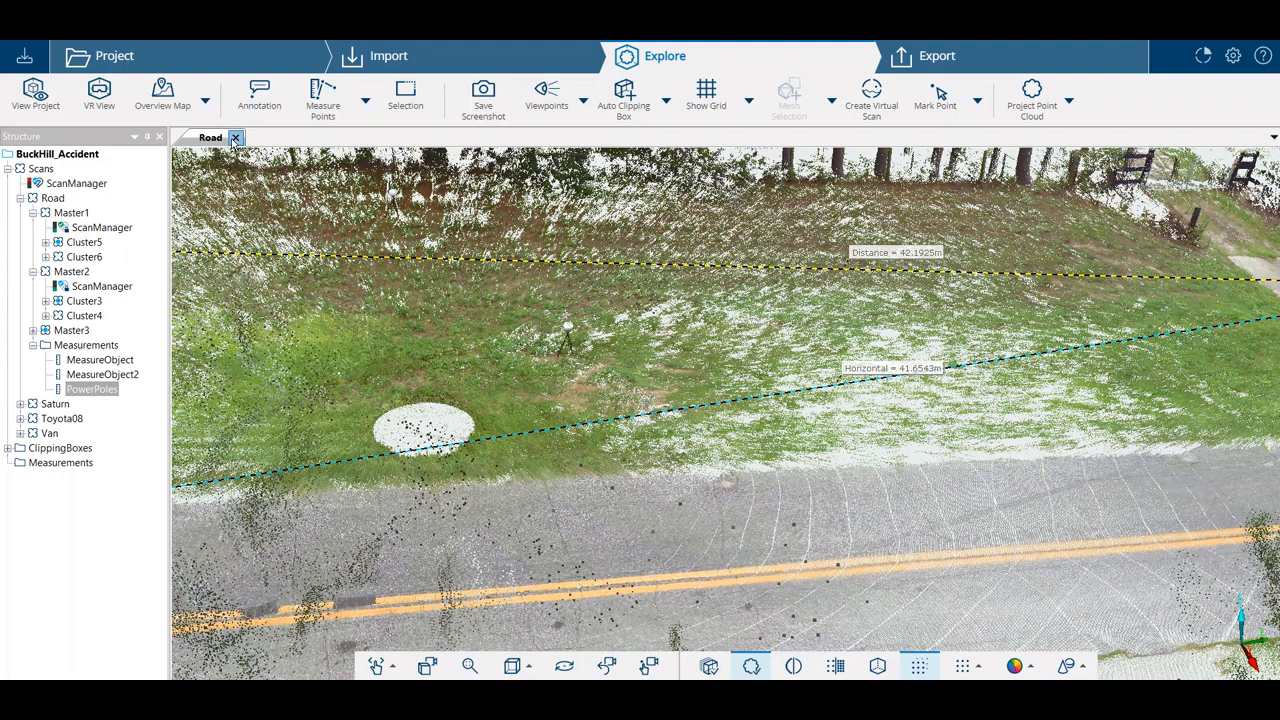
- Close the Road tab and open New_Project_Scan_008 from Cluster5 in photo view
{"action": "left_click", "coordinate": [236, 137]}
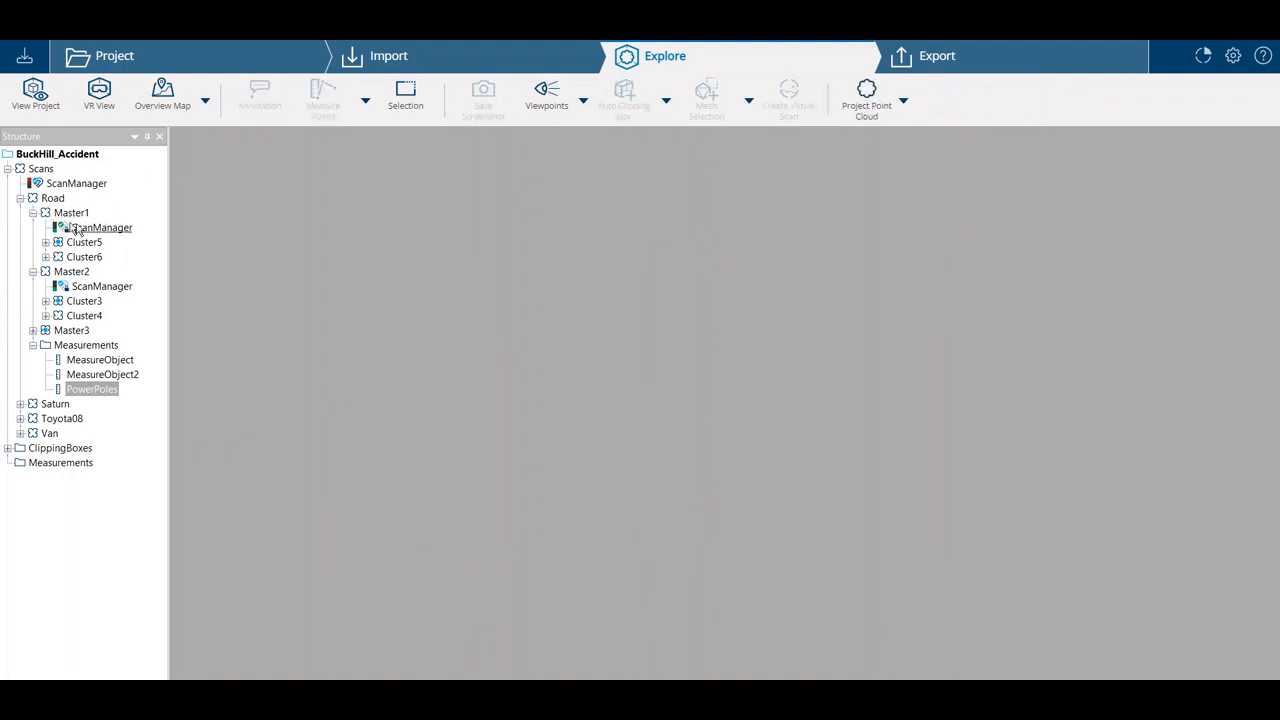
{"action": "left_click", "coordinate": [45, 242]}
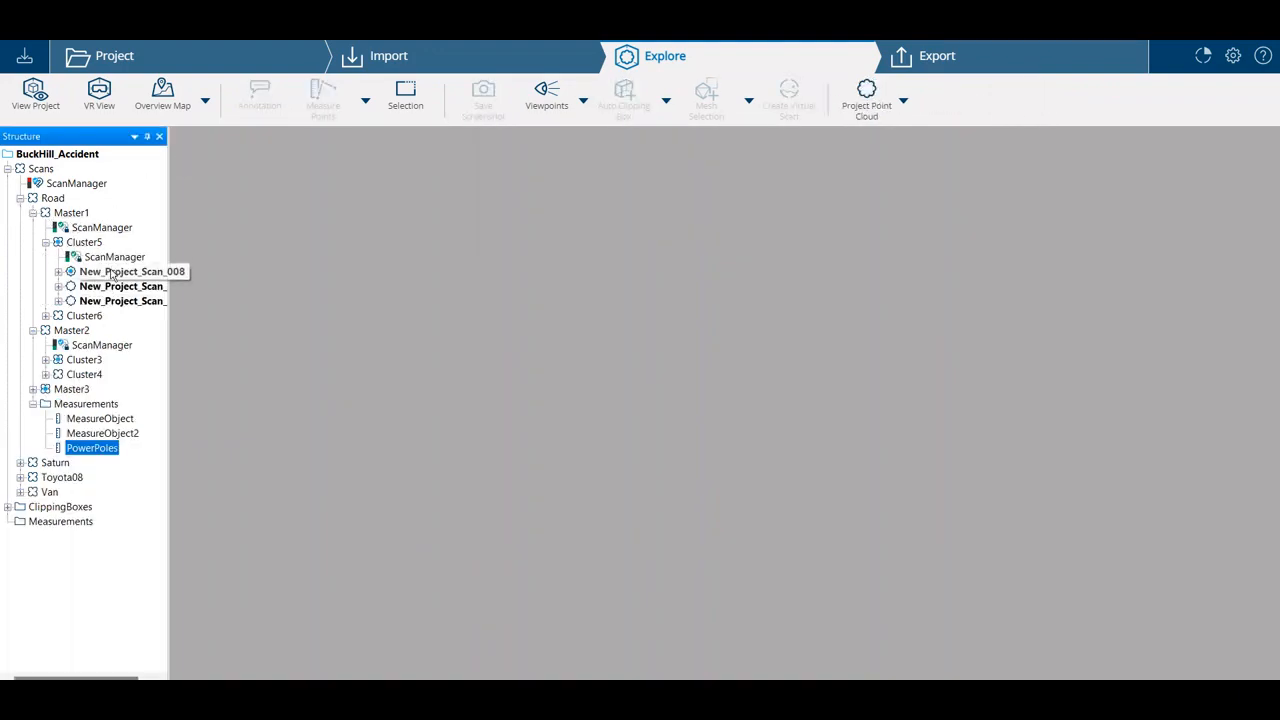
{"action": "double_click", "coordinate": [132, 271]}
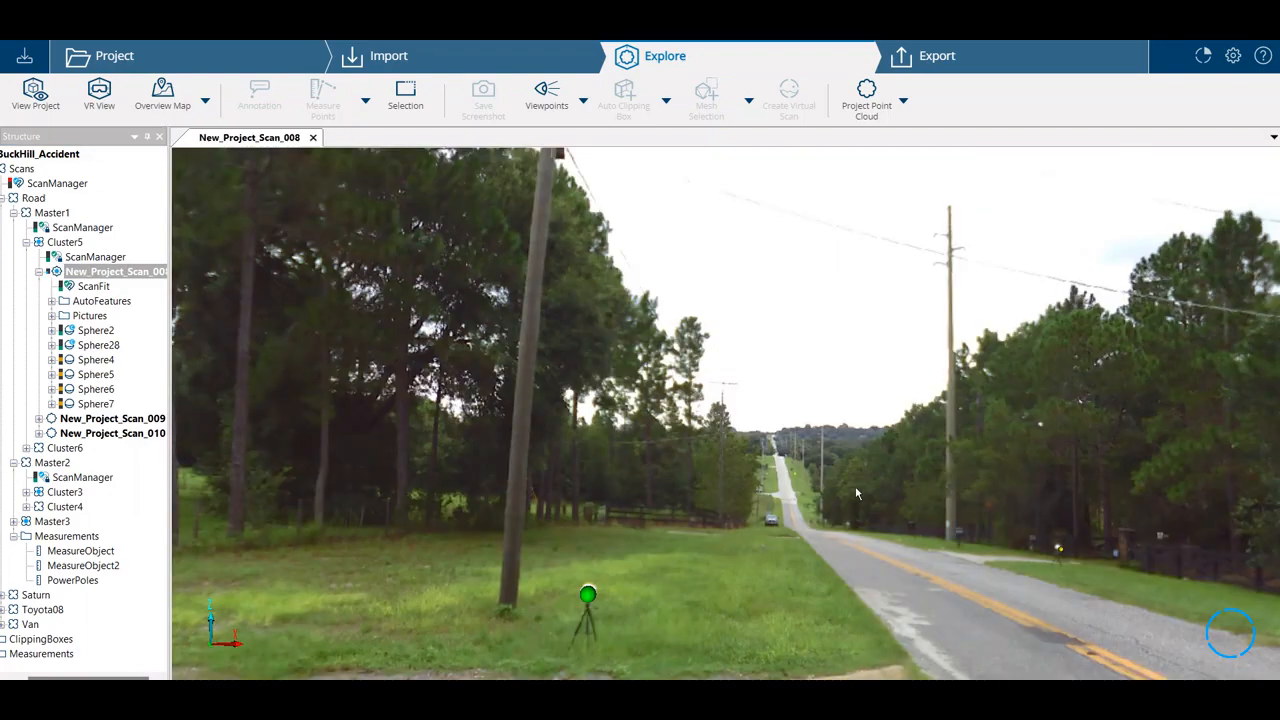
{"action": "mouse_move", "coordinate": [473, 350]}
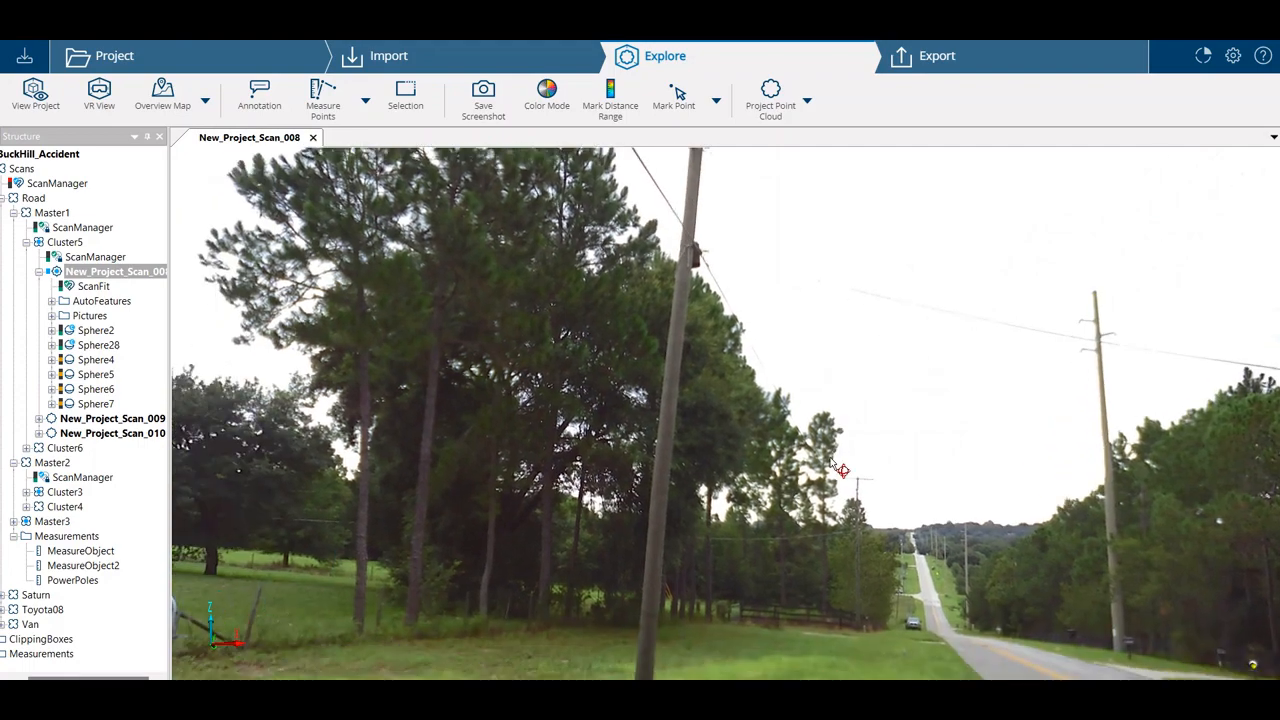
- Look up to the pole top and measure the 11.40 m base-to-top height
{"action": "left_click_drag", "start_coordinate": [840, 470], "coordinate": [735, 512]}
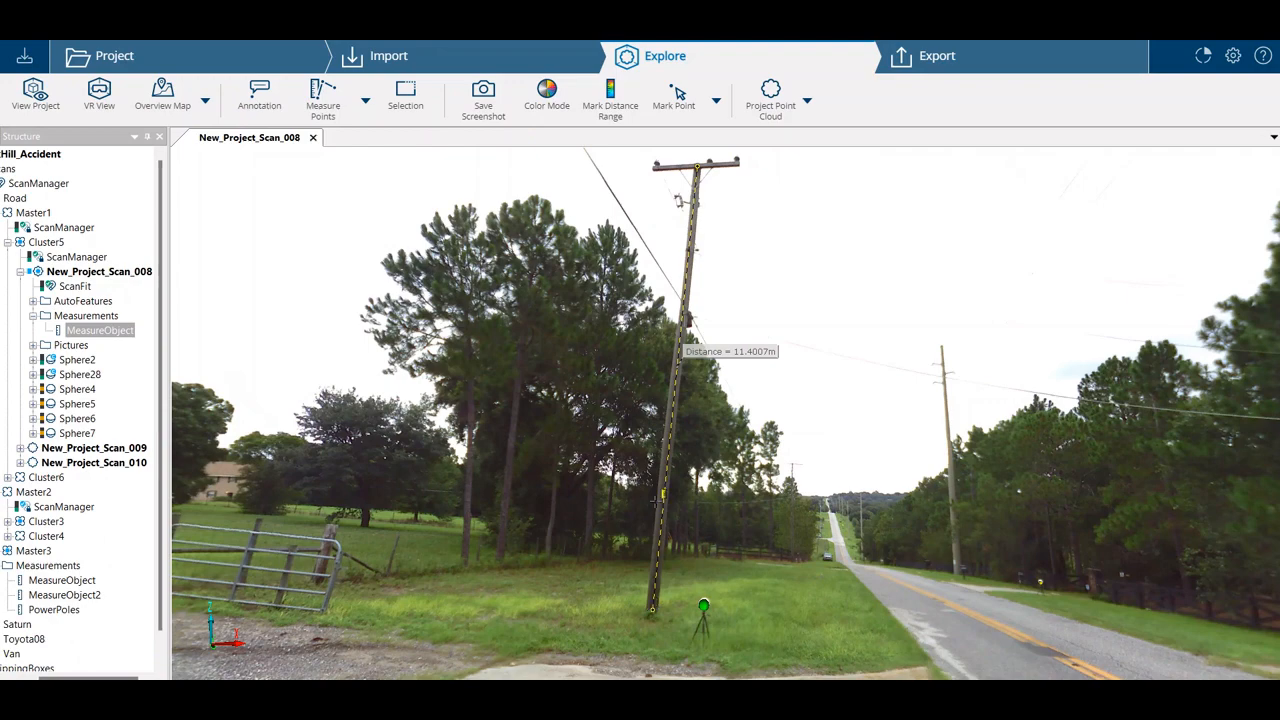
{"action": "mouse_move", "coordinate": [618, 372]}
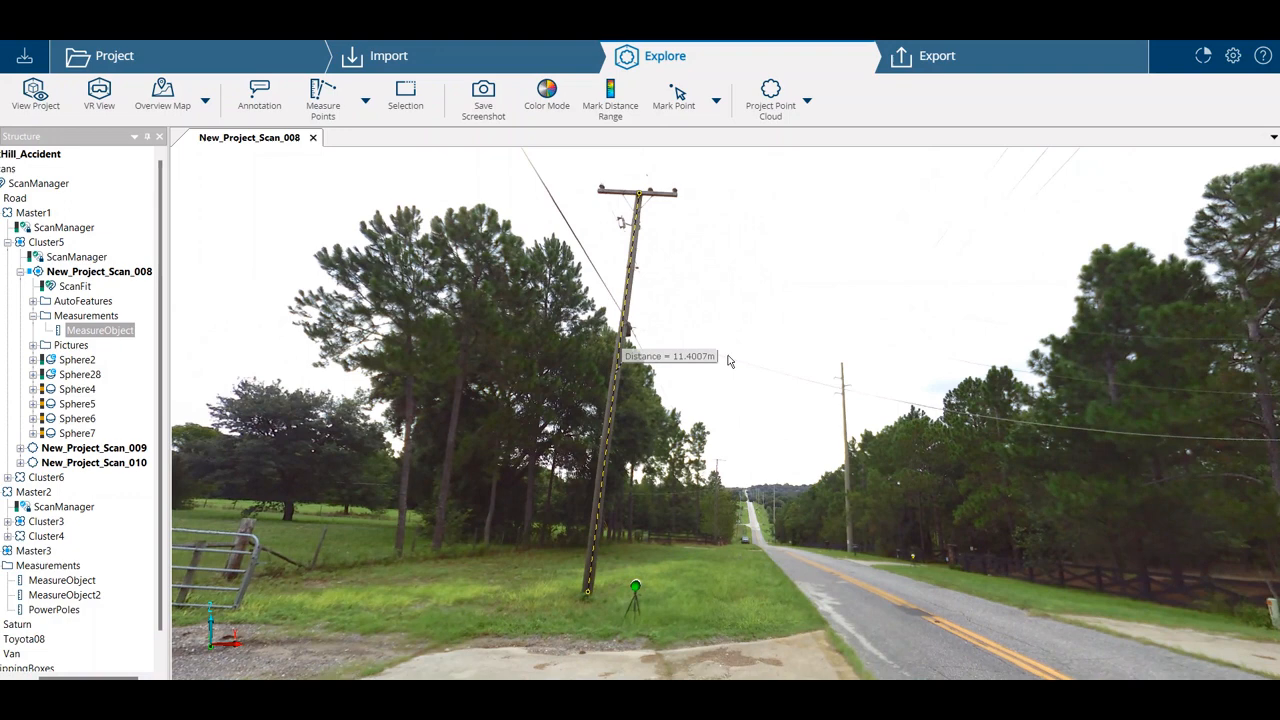
{"action": "mouse_move", "coordinate": [570, 626]}
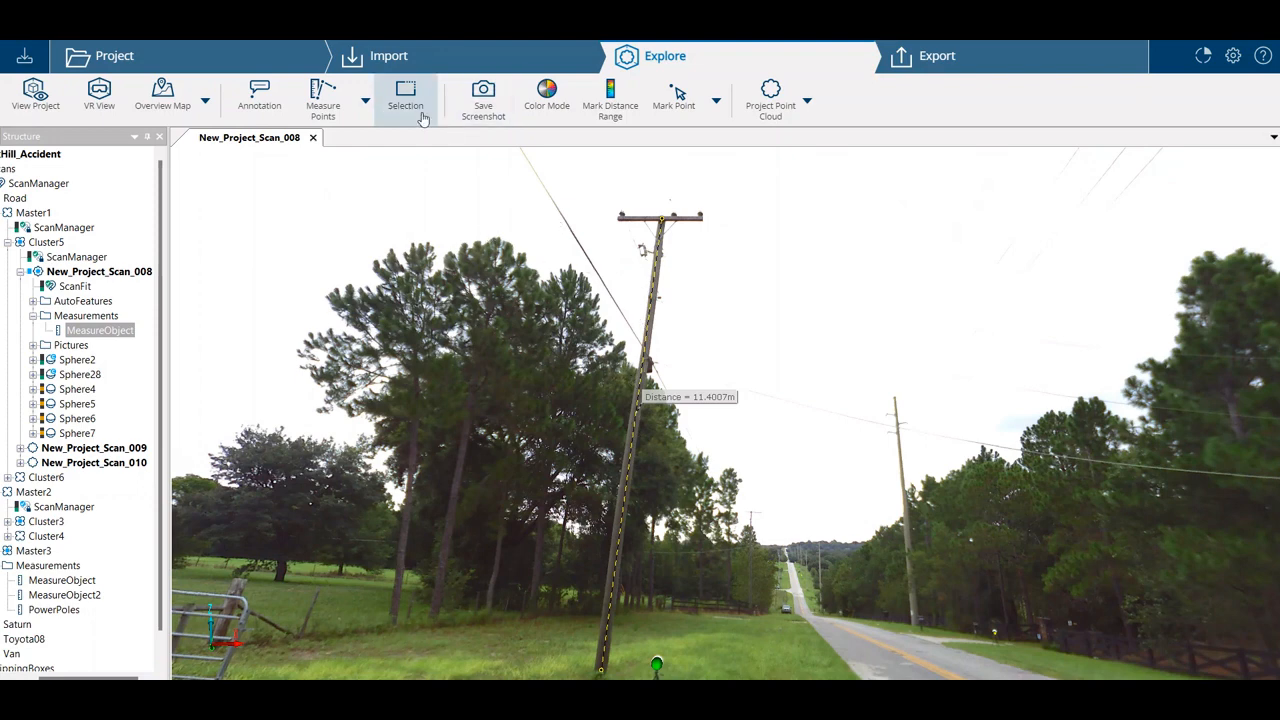
{"action": "mouse_move", "coordinate": [407, 103]}
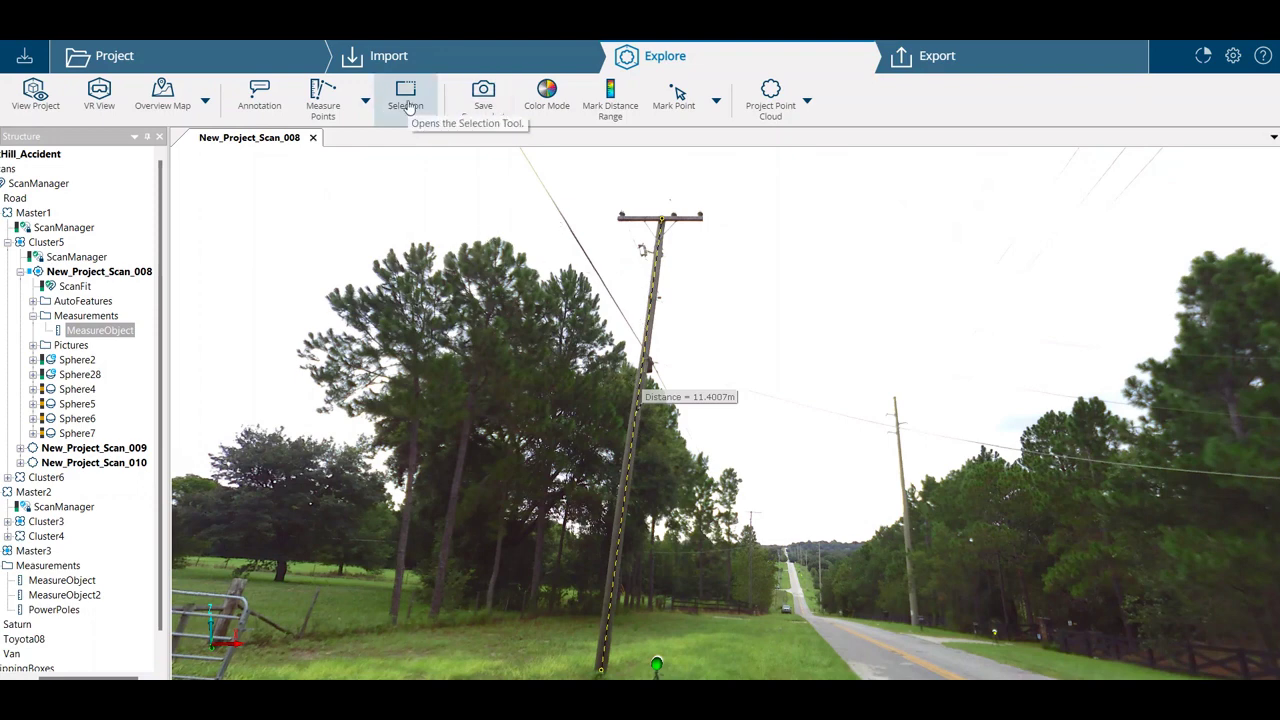
- Box-select the pole top with the rectangle selection tool and bring up its context menu
{"action": "left_click", "coordinate": [405, 90]}
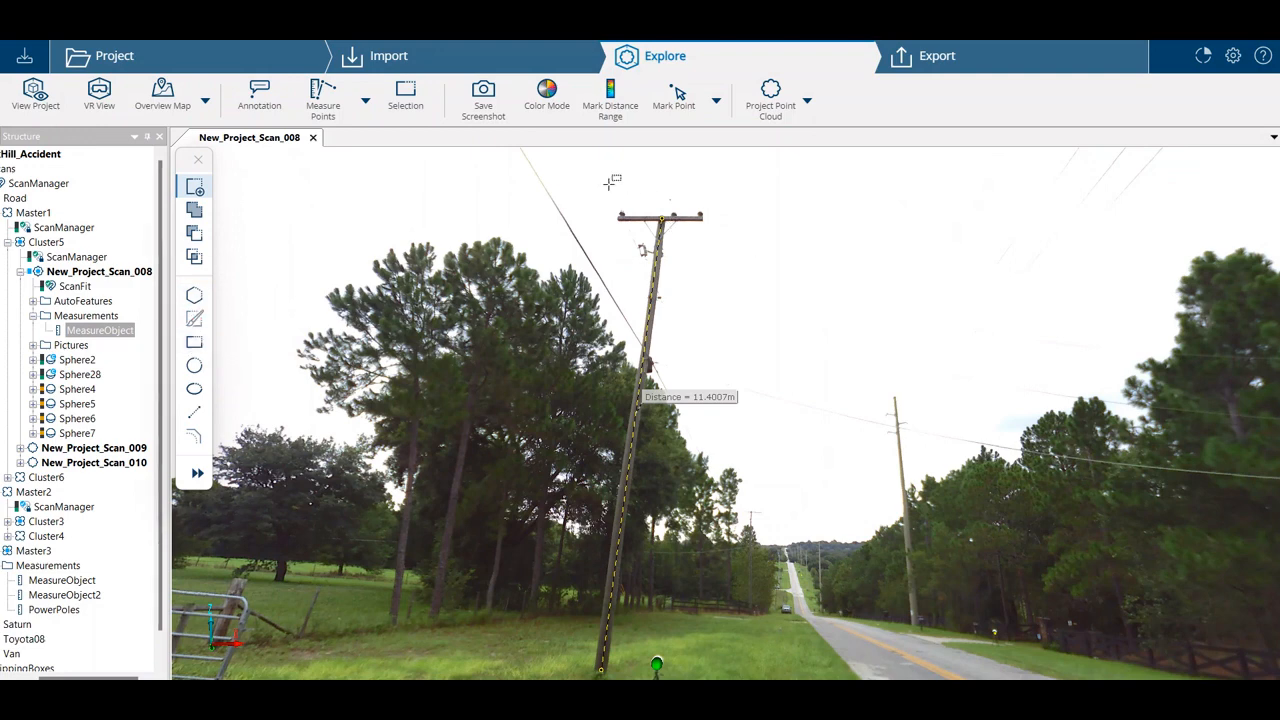
{"action": "mouse_move", "coordinate": [730, 273]}
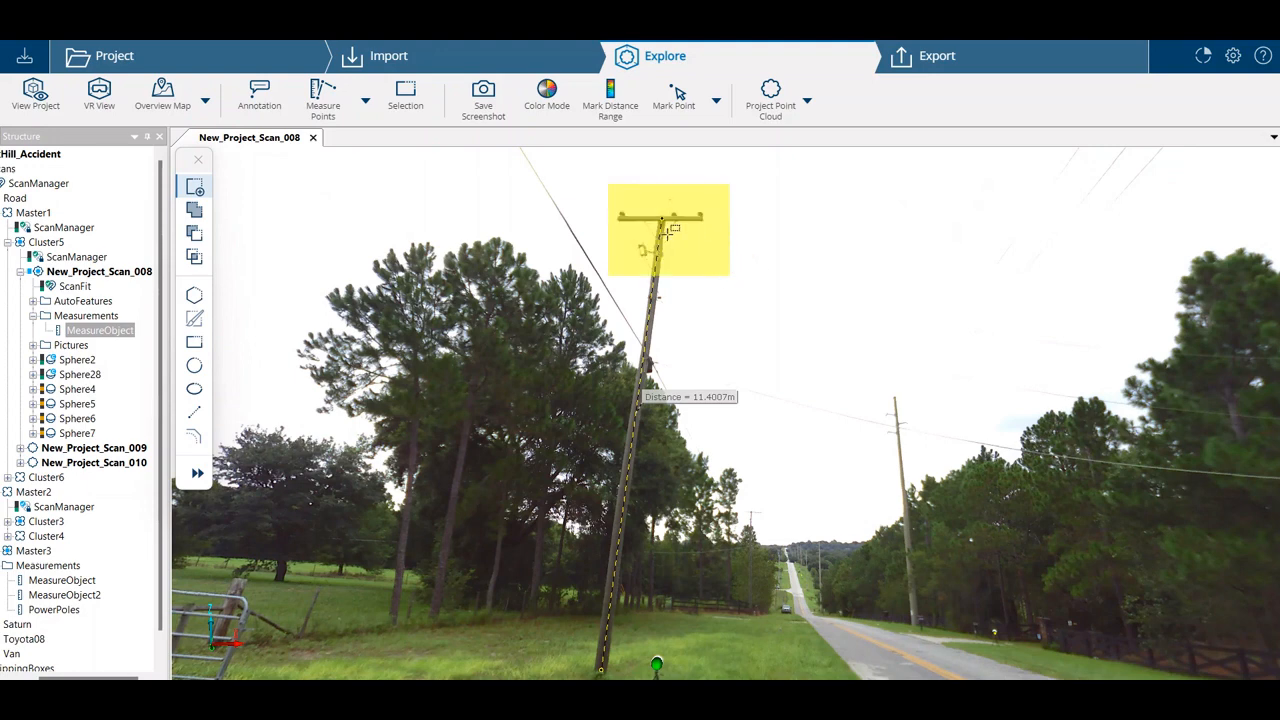
{"action": "right_click", "coordinate": [675, 245]}
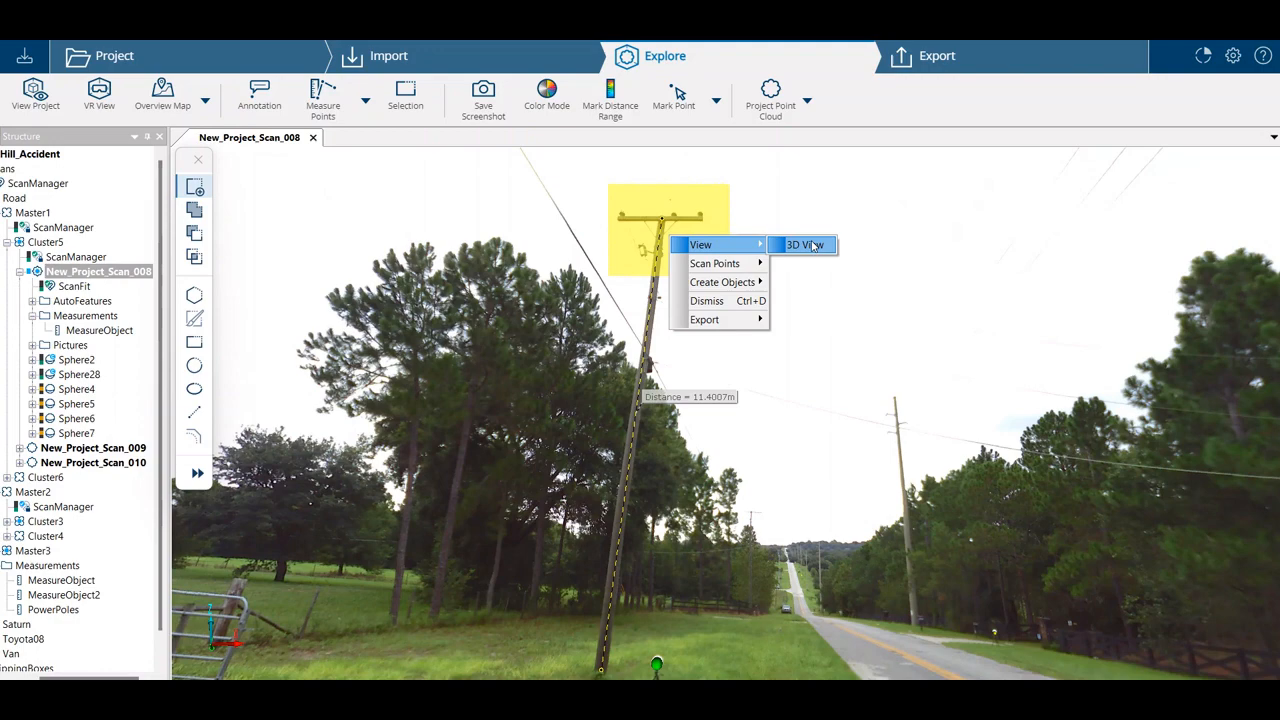
- Open the selected pole-top points in 3D View to check the crossarm
{"action": "left_click", "coordinate": [802, 245]}
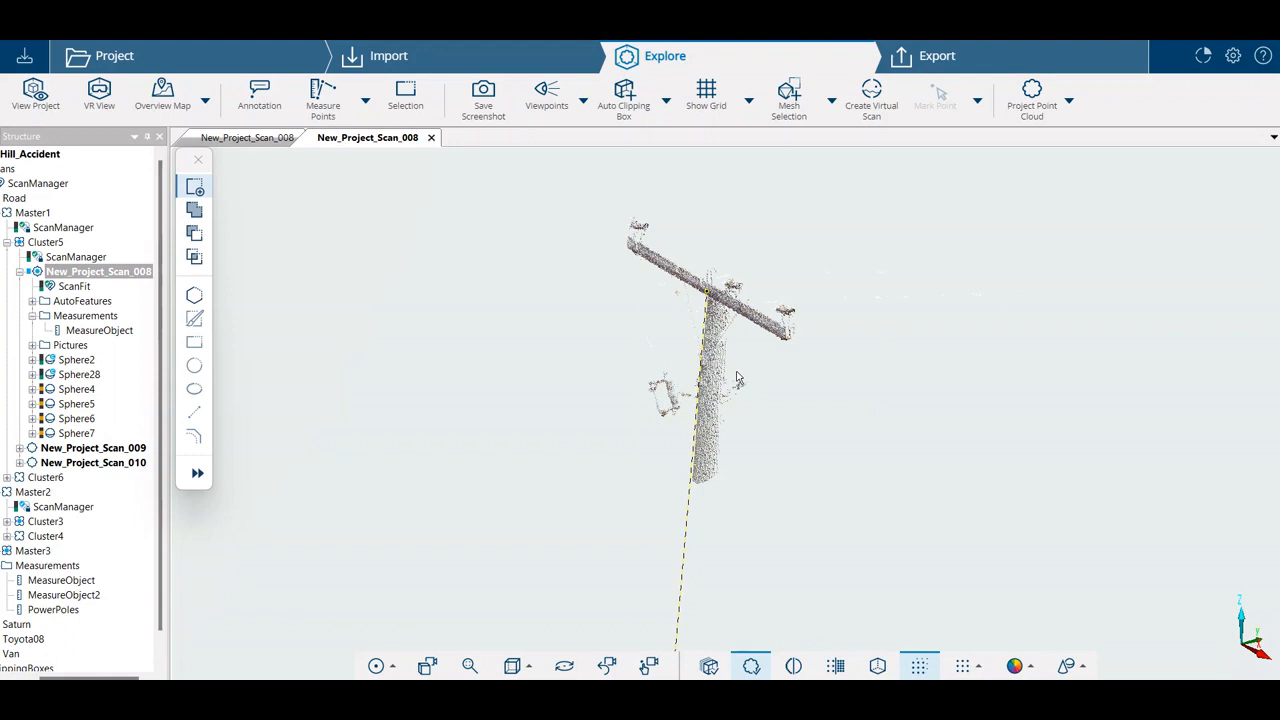
{"action": "mouse_move", "coordinate": [833, 475]}
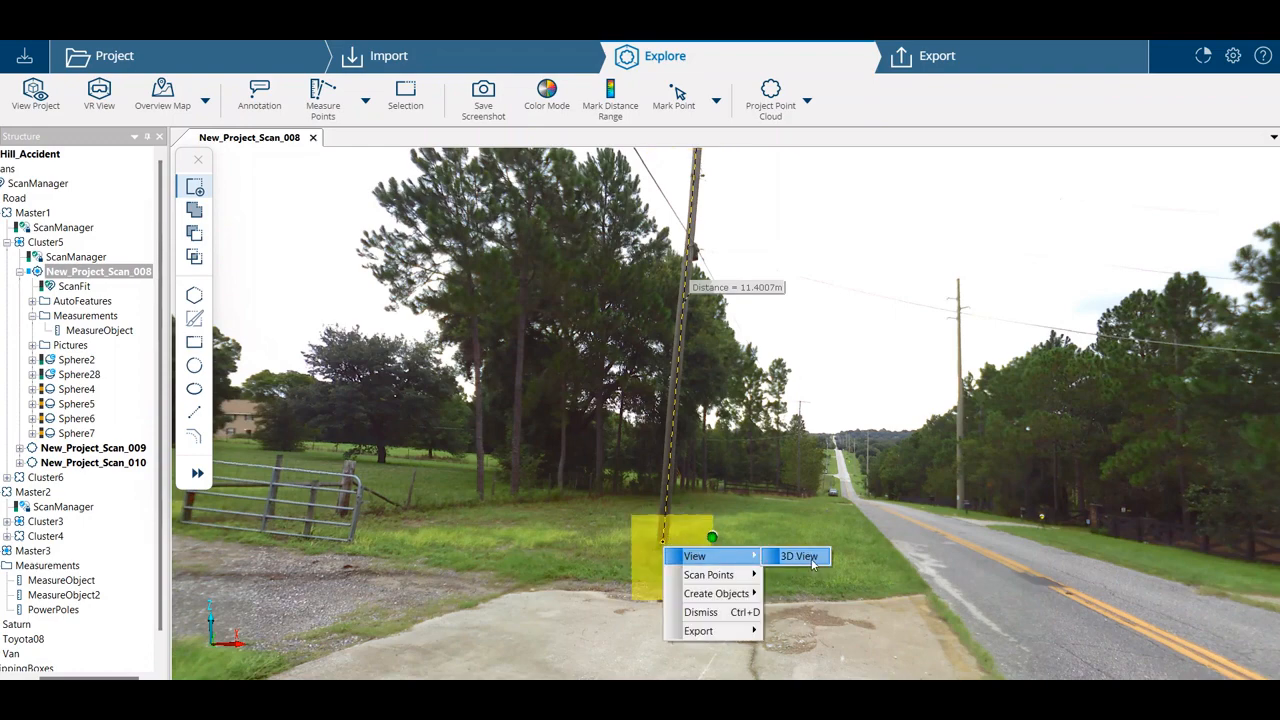
- View the pole-base selection in 3D and orbit to confirm the measurement starts at ground
{"action": "left_click", "coordinate": [805, 556]}
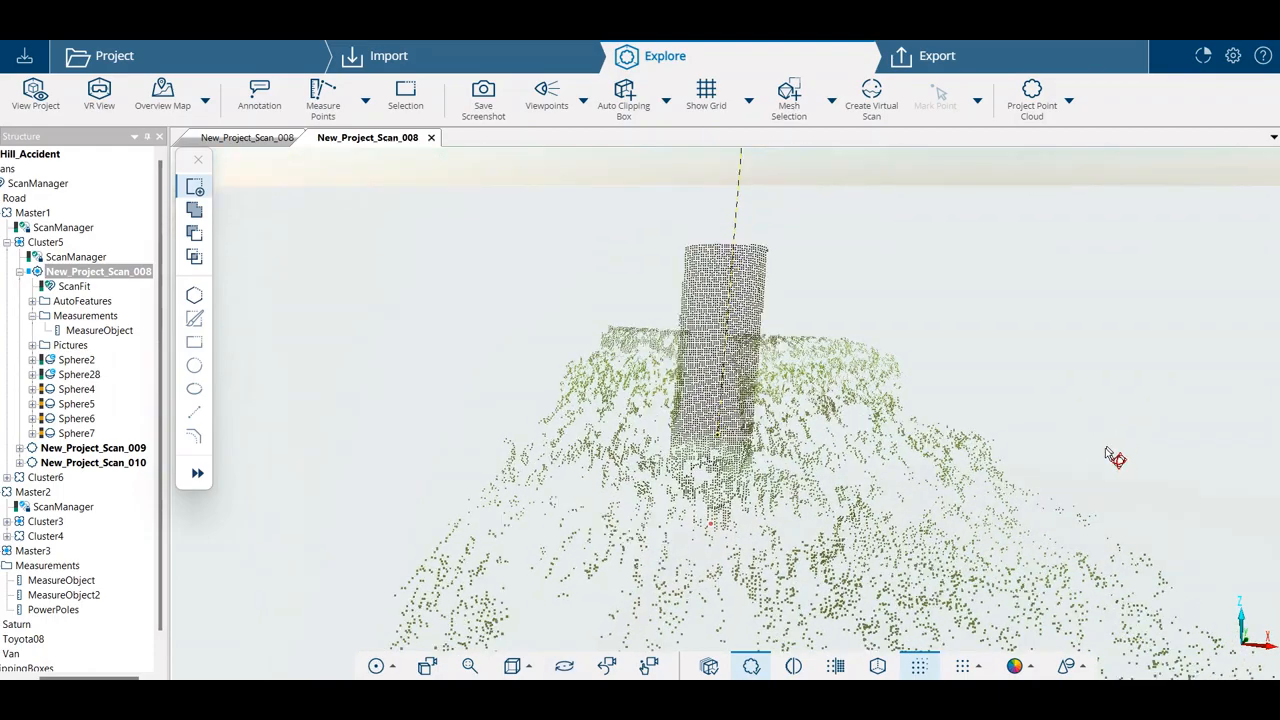
{"action": "left_click_drag", "start_coordinate": [1115, 458], "coordinate": [1015, 495]}
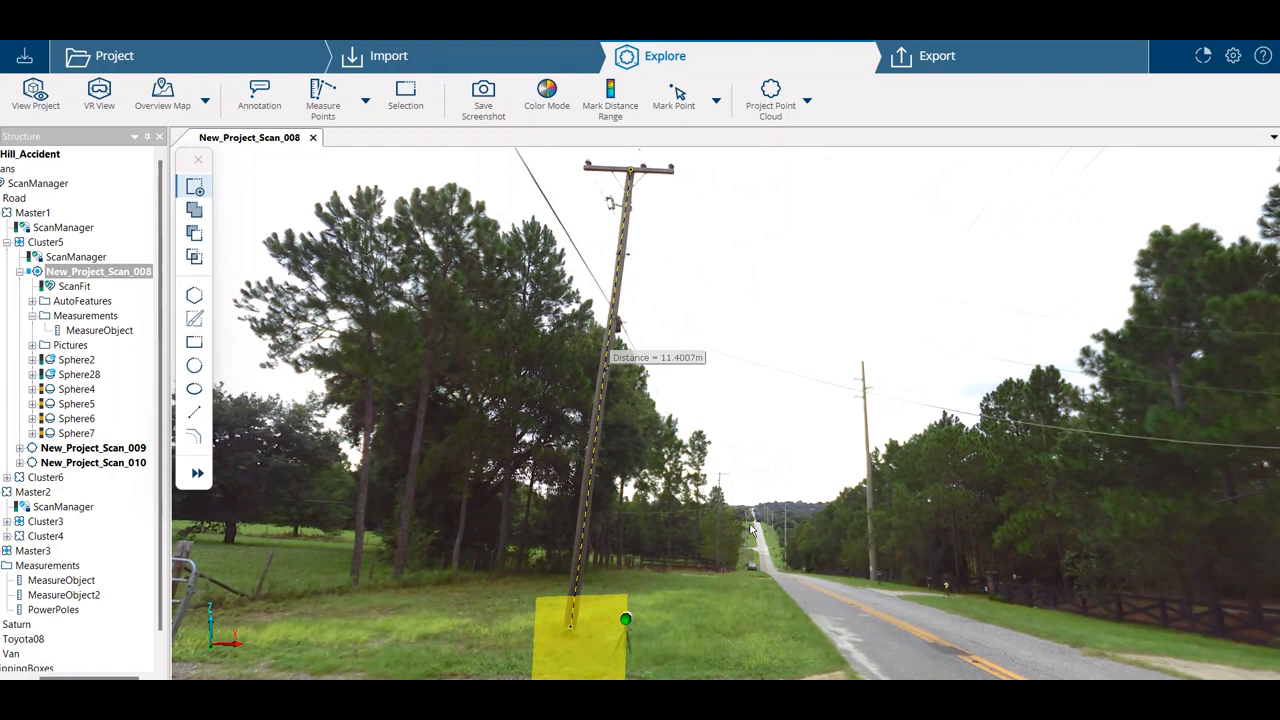
{"action": "mouse_move", "coordinate": [753, 527]}
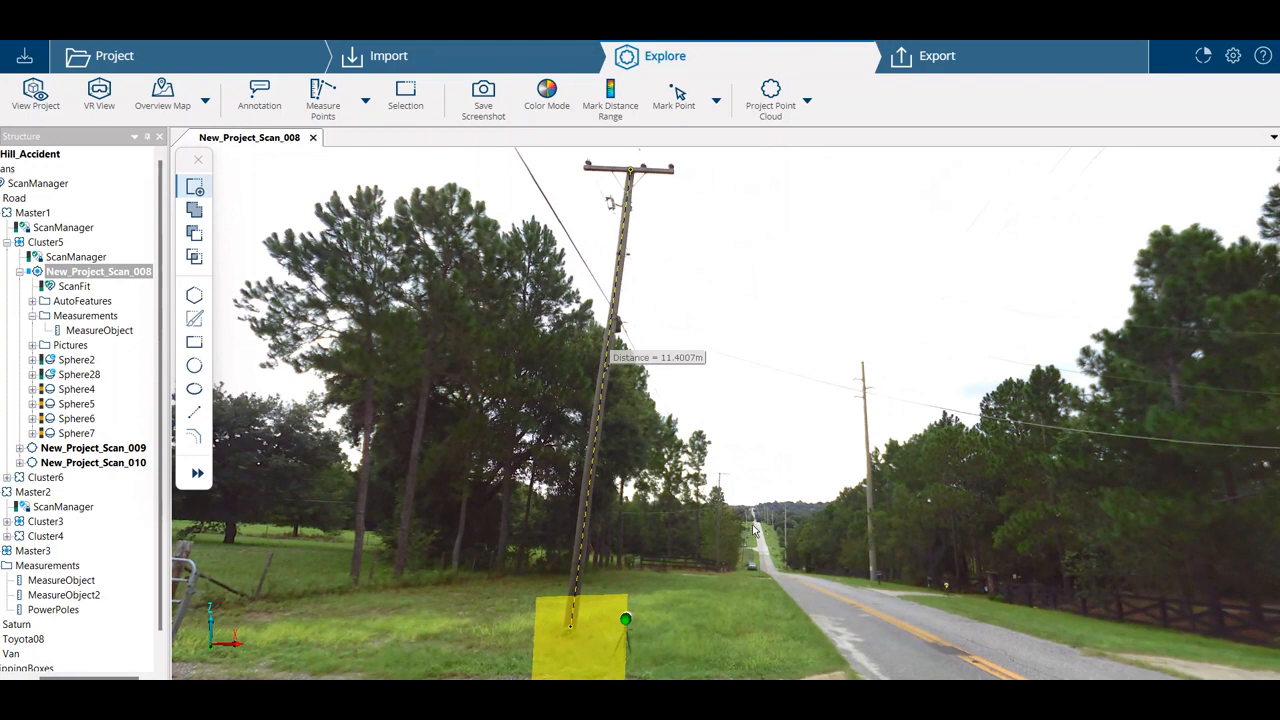